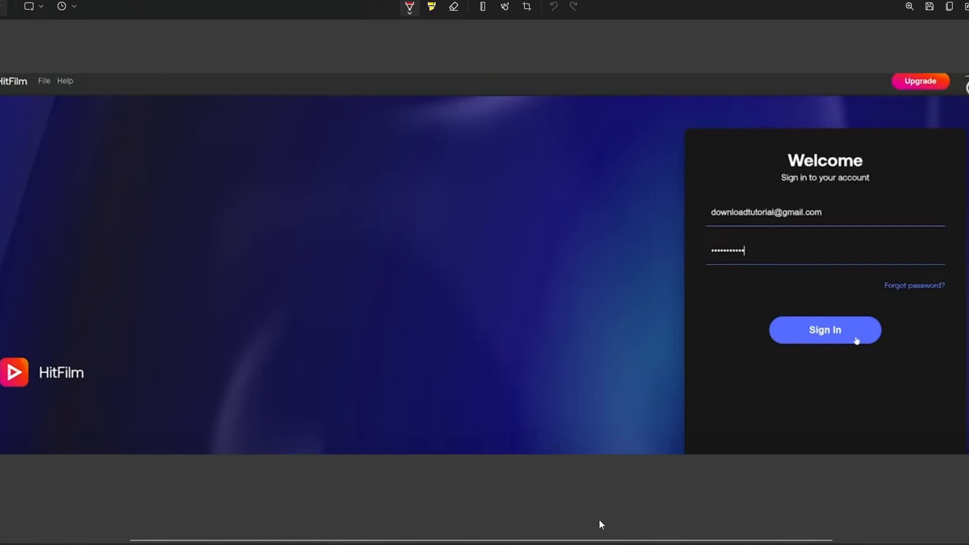
mouse_move(622, 413)
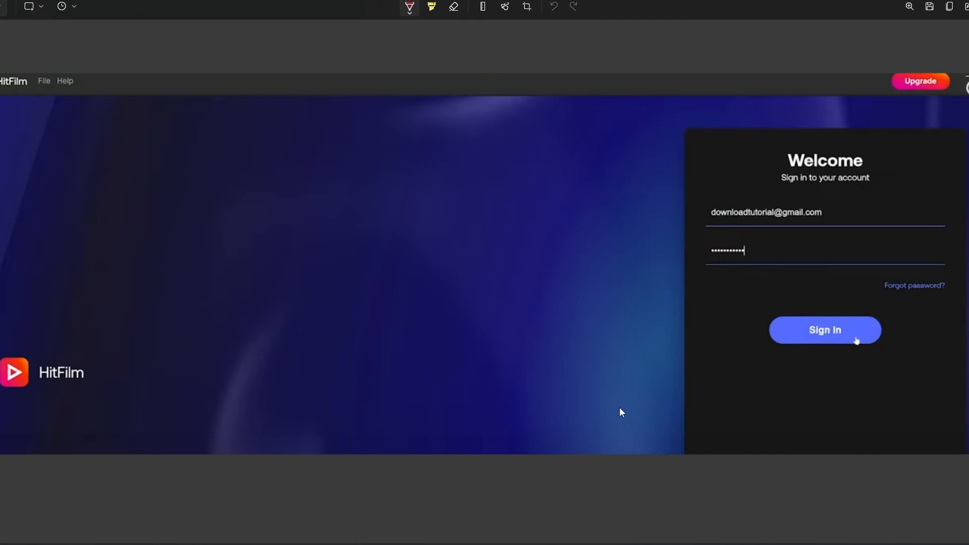
mouse_move(416, 349)
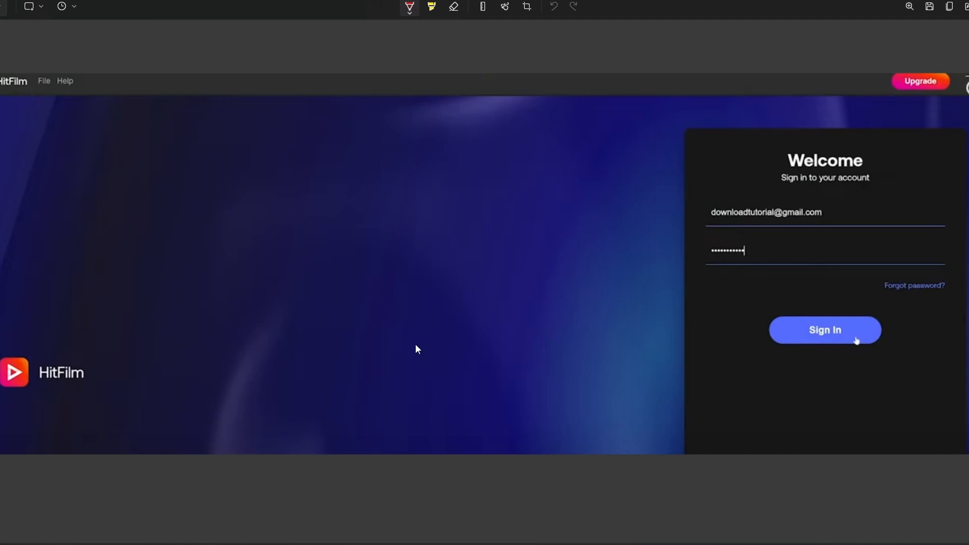
mouse_move(518, 327)
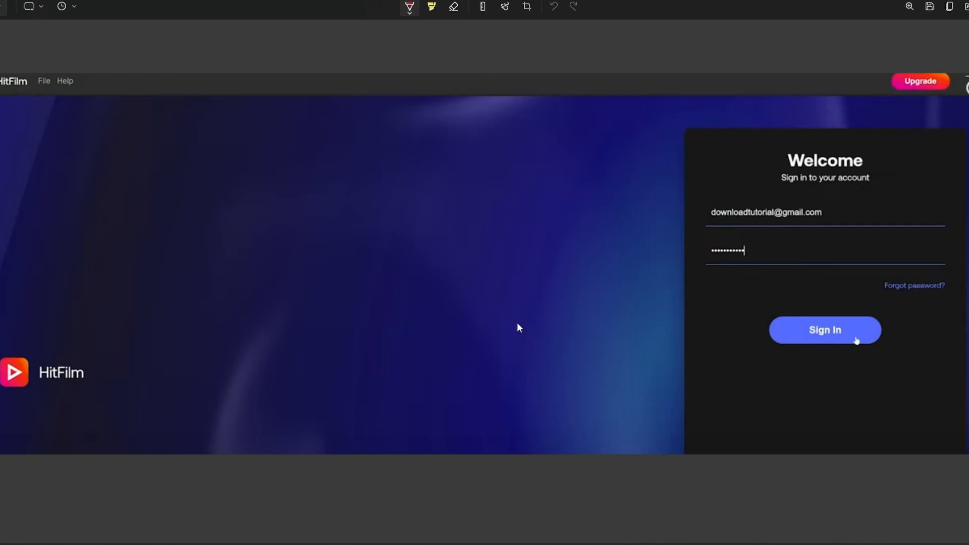
mouse_move(474, 377)
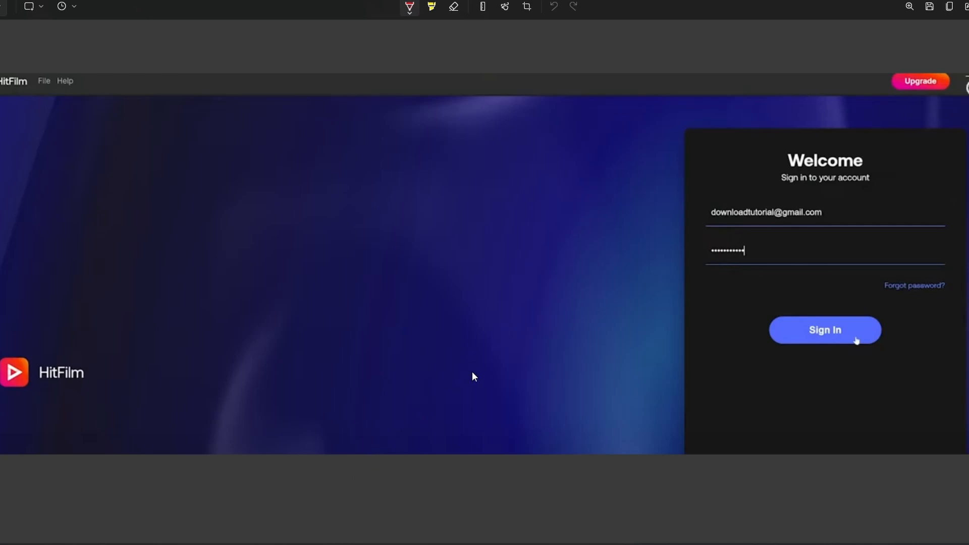
mouse_move(12, 102)
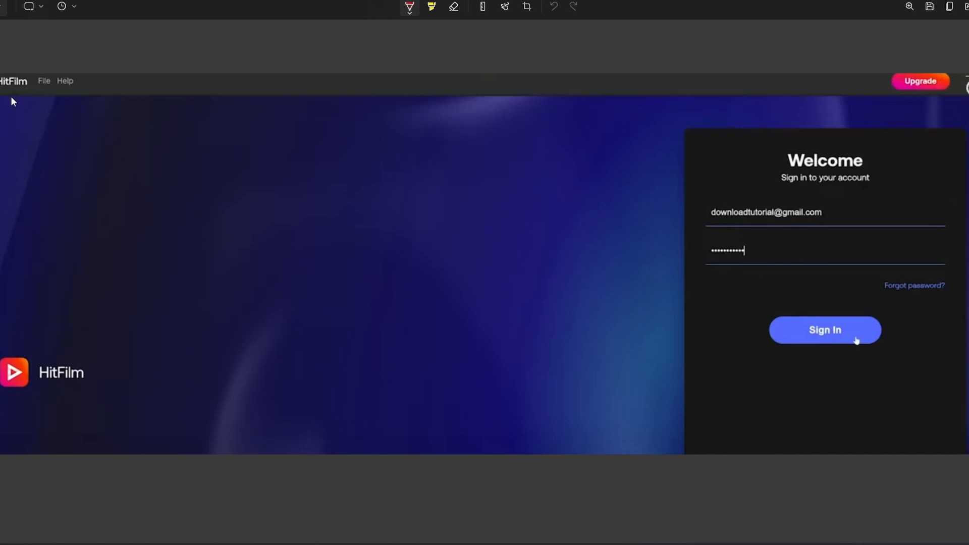
mouse_move(84, 107)
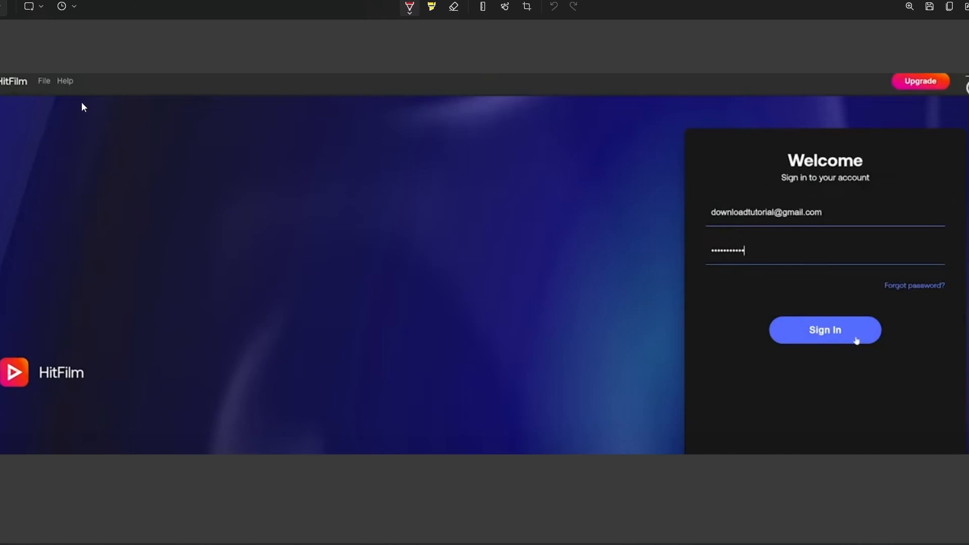
mouse_move(921, 87)
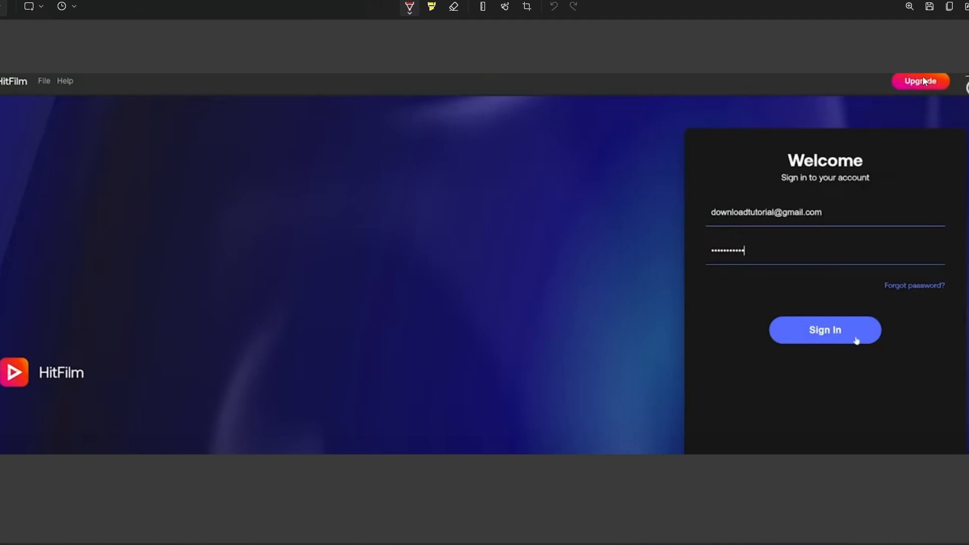
mouse_move(921, 91)
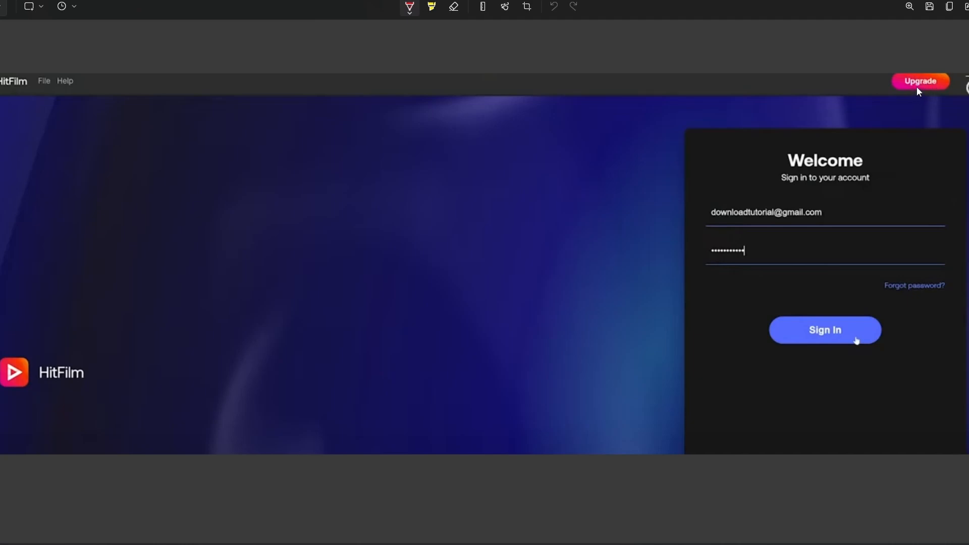
mouse_move(691, 266)
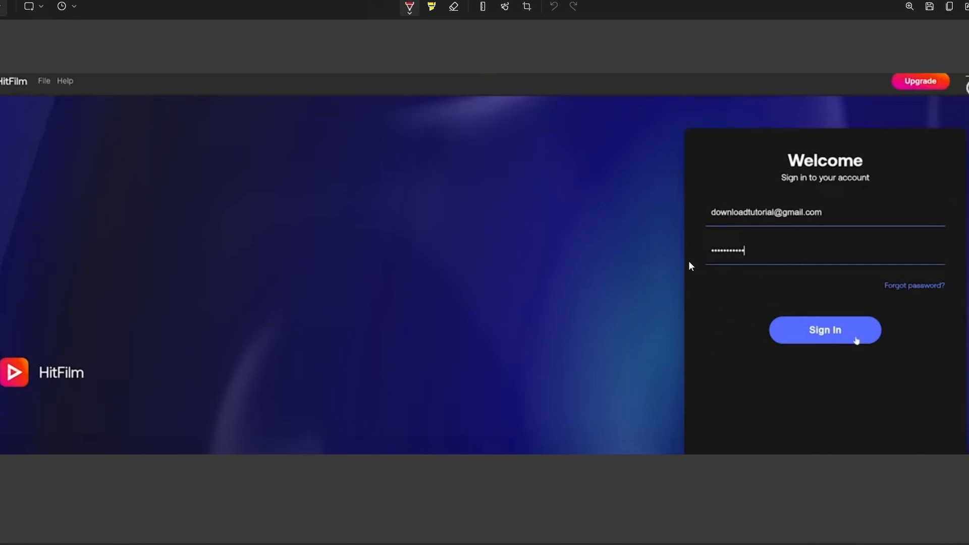
mouse_move(80, 199)
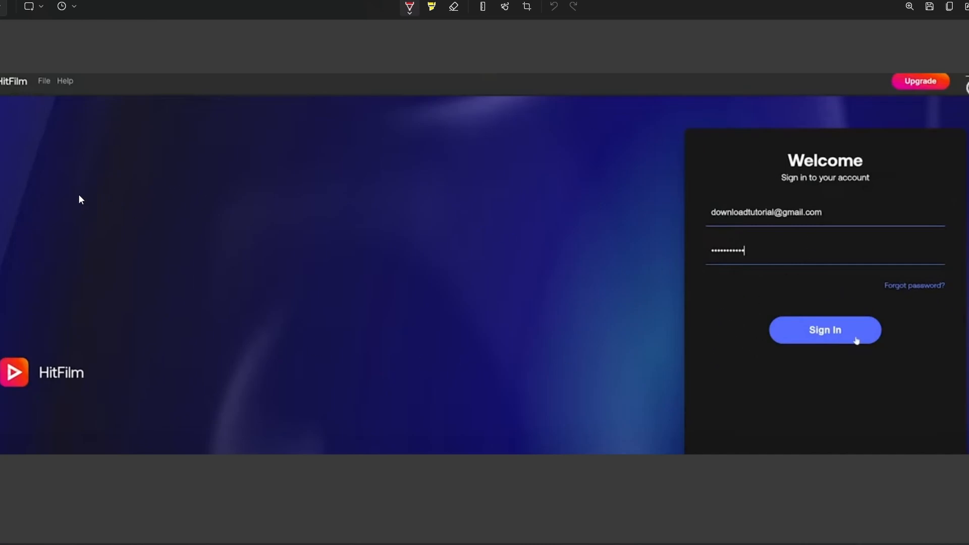
mouse_move(67, 212)
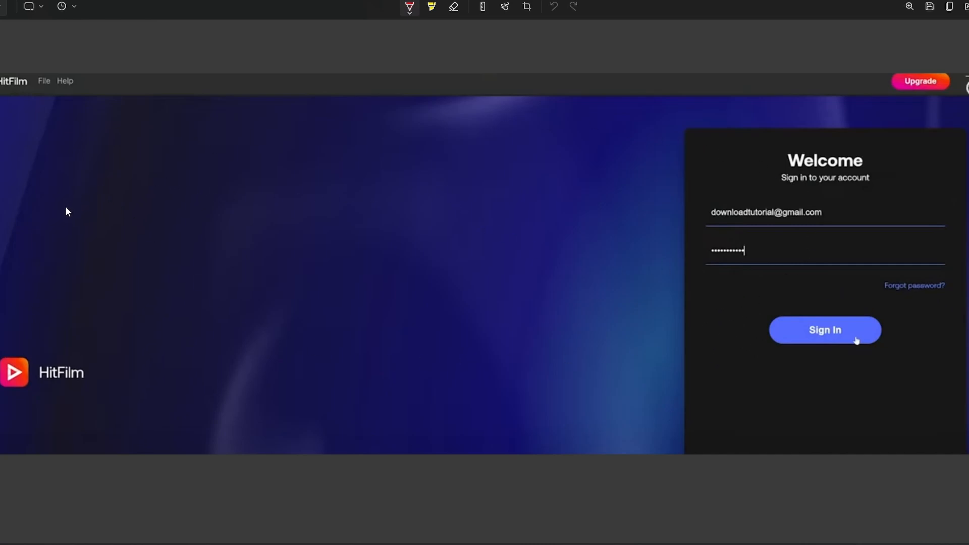
mouse_move(797, 92)
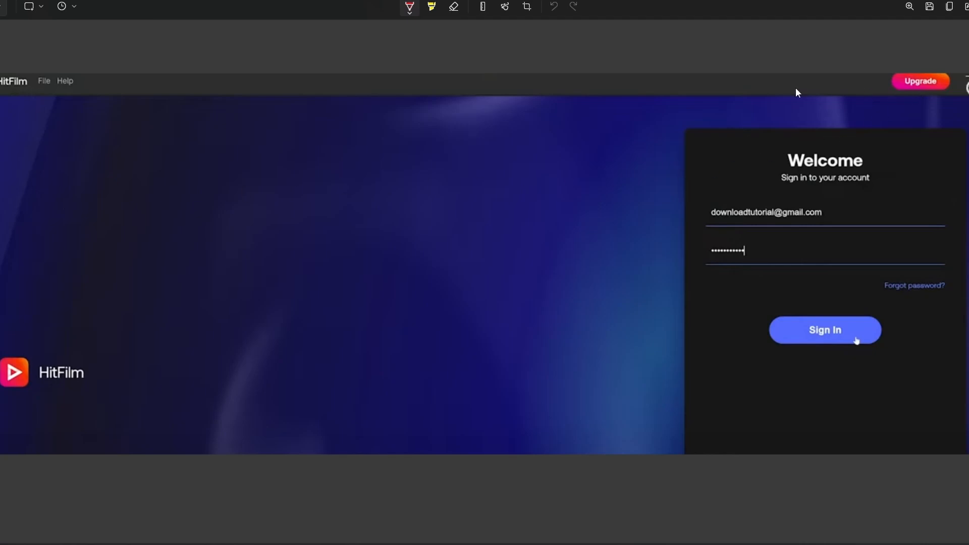
mouse_move(424, 413)
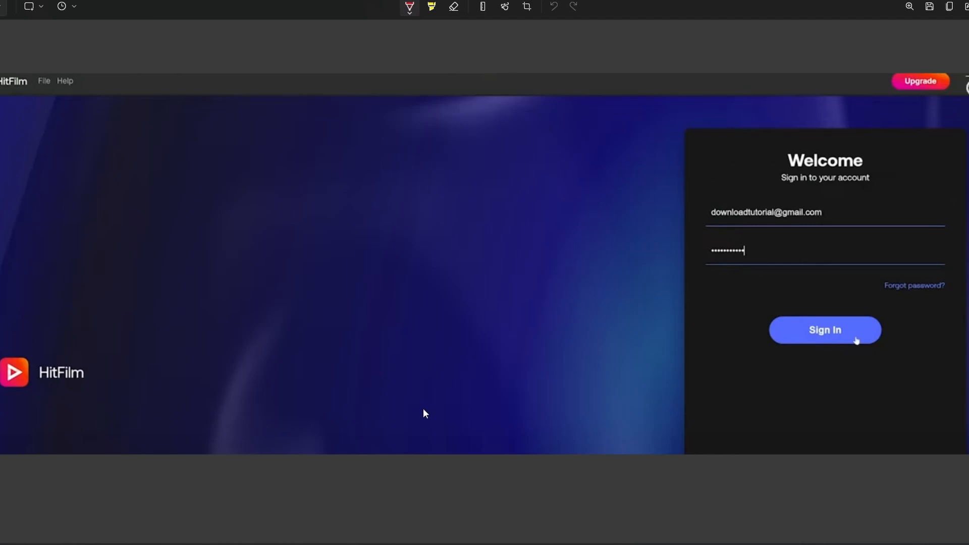
mouse_move(827, 223)
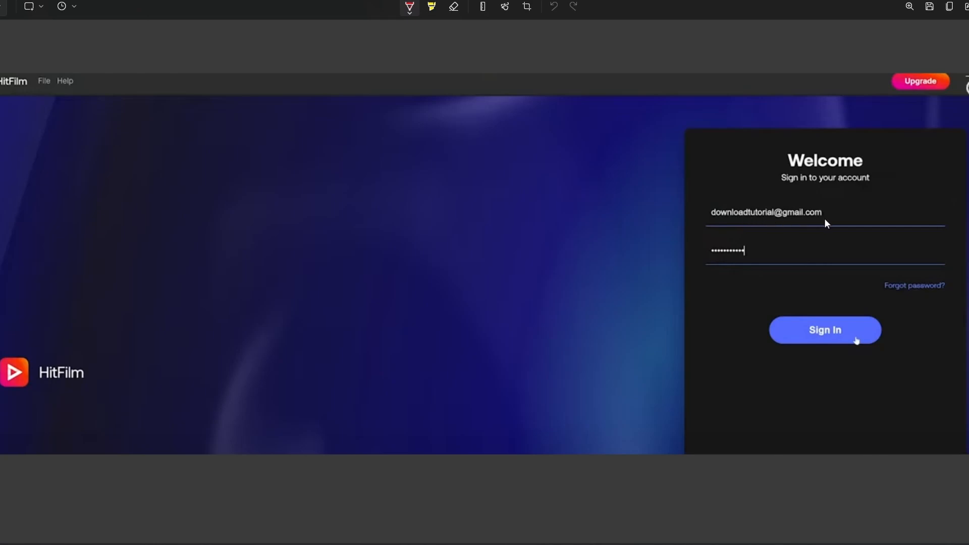
mouse_move(796, 220)
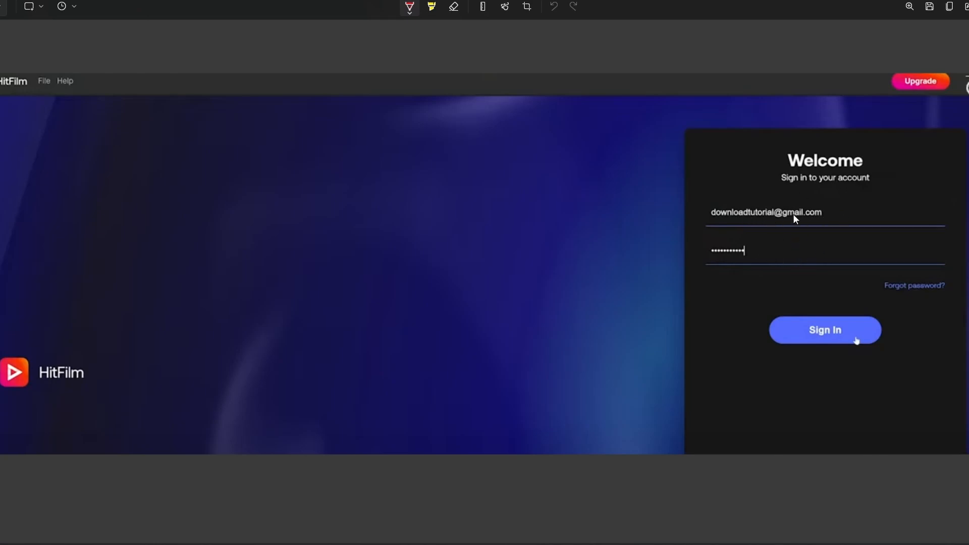
mouse_move(735, 209)
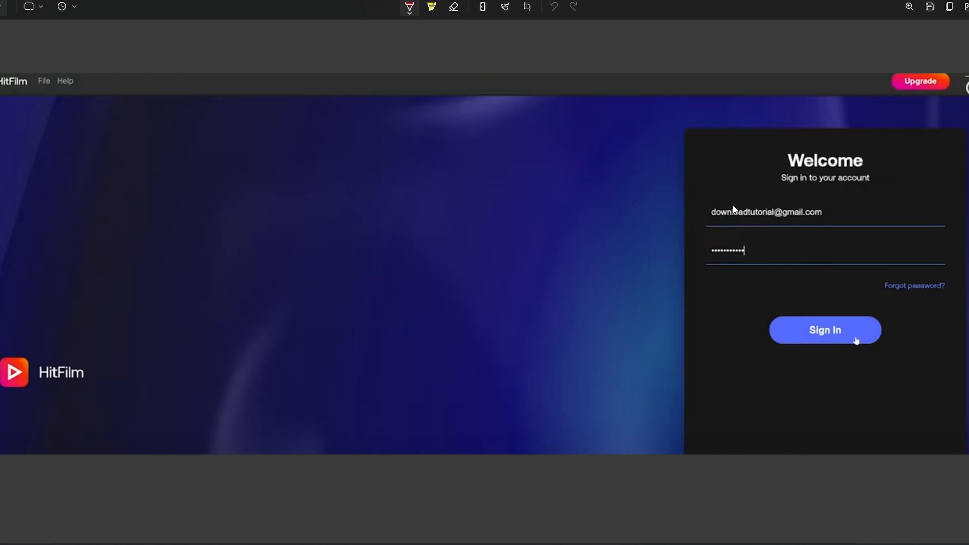
mouse_move(731, 217)
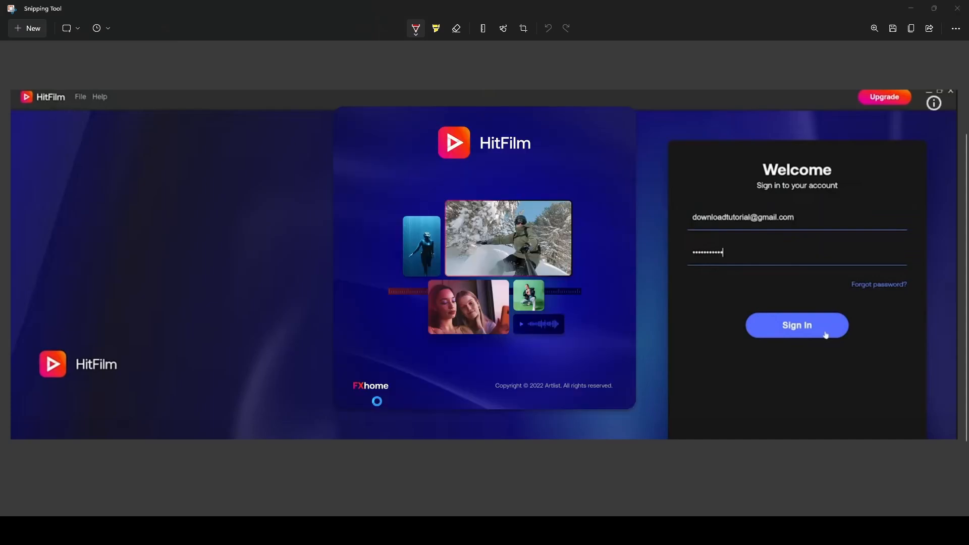
Confirm My First Project is loaded with test.mp4 listed as Finished in the export queue
left_click(796, 325)
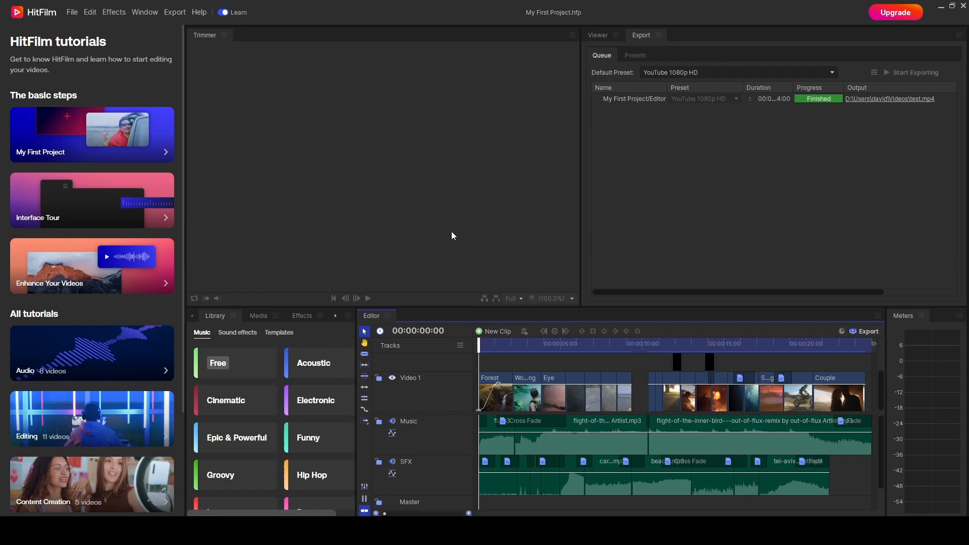
mouse_move(493, 375)
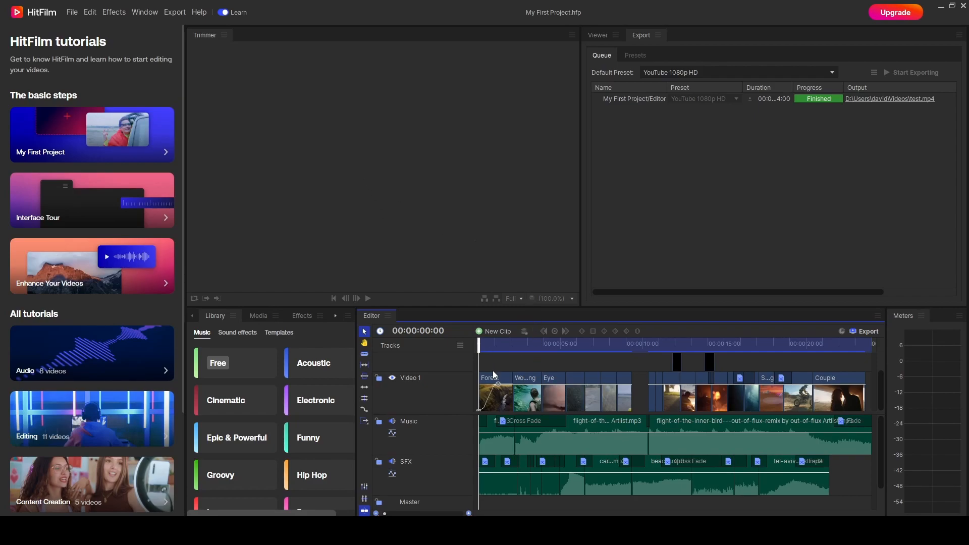
left_click(597, 35)
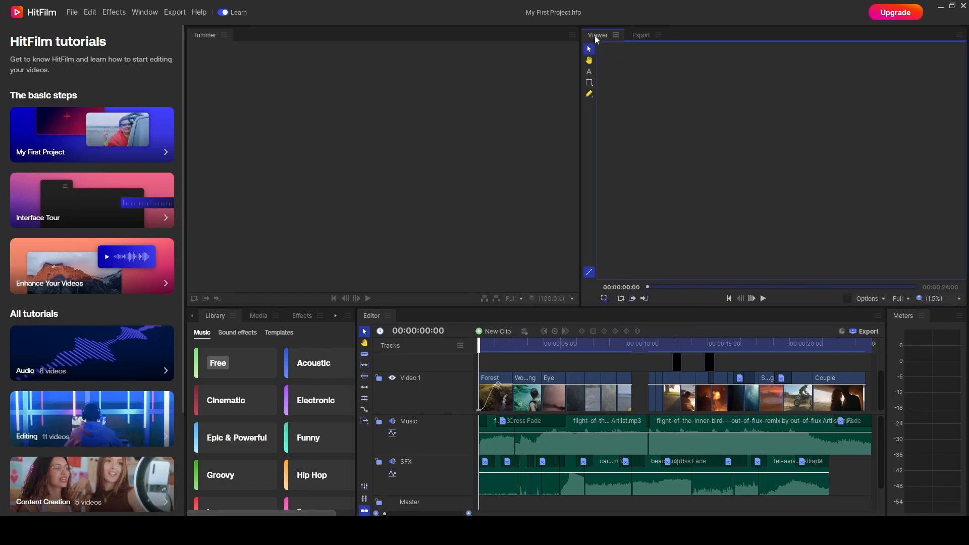
left_click(762, 298)
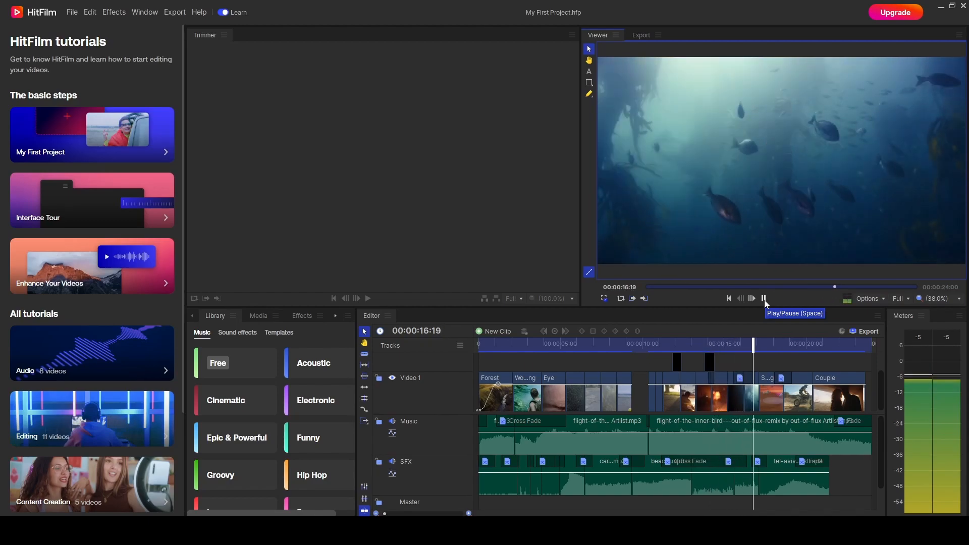
left_click(762, 298)
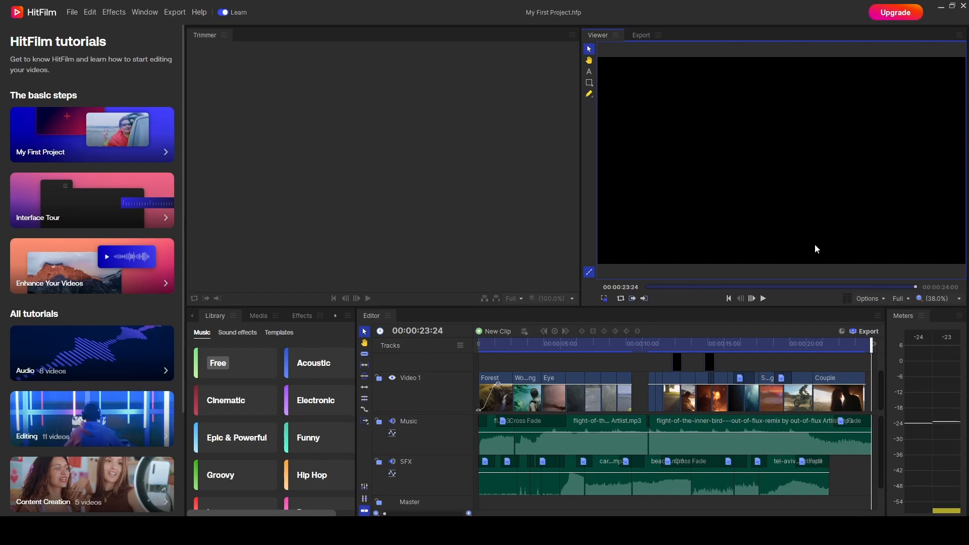
mouse_move(140, 318)
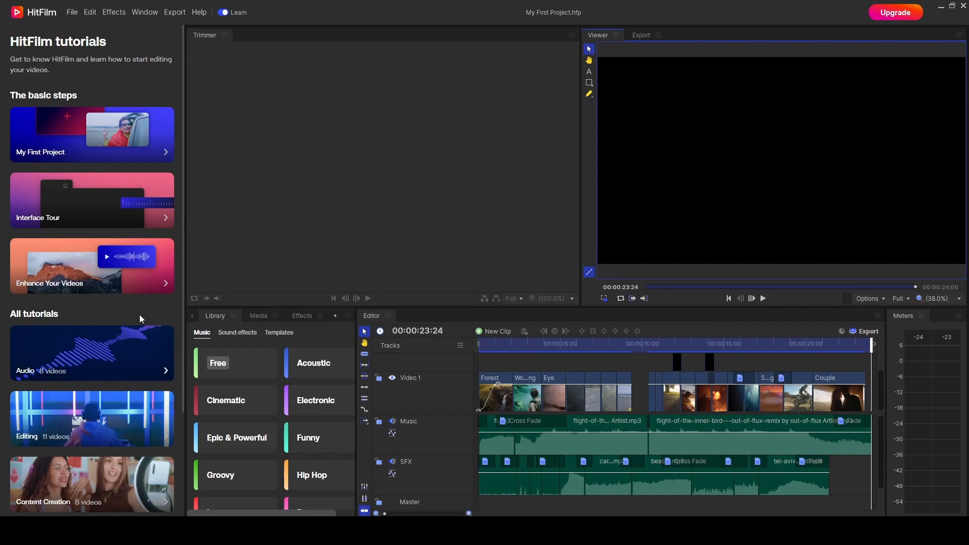
mouse_move(380, 166)
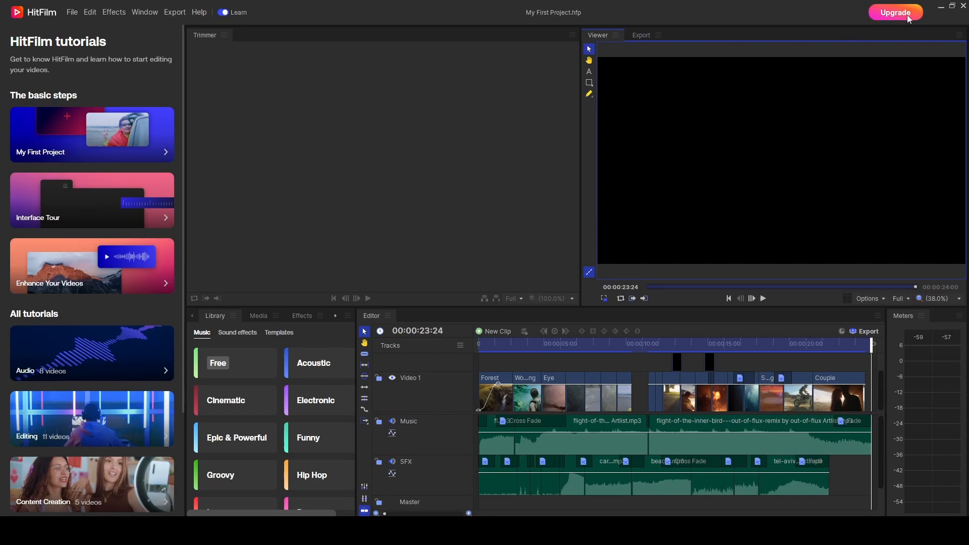
mouse_move(656, 197)
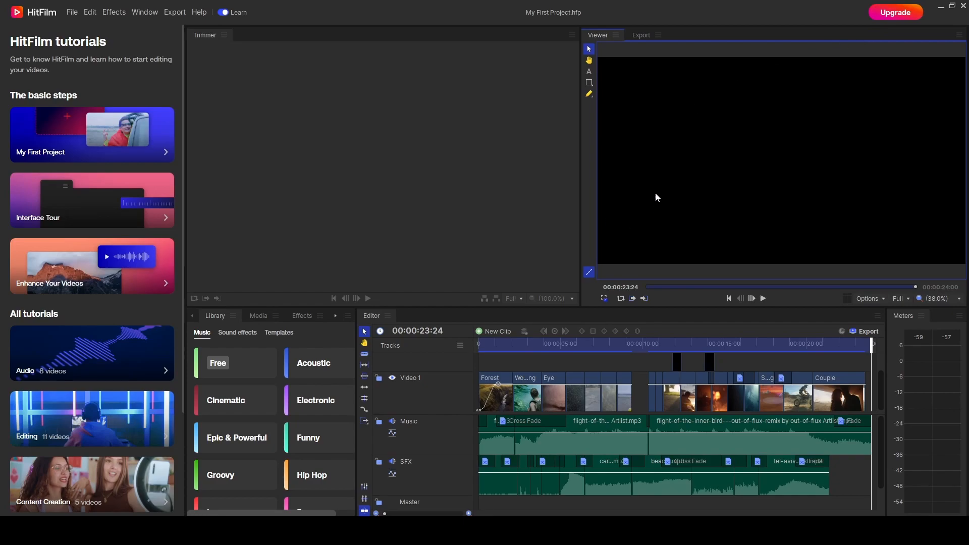
mouse_move(742, 273)
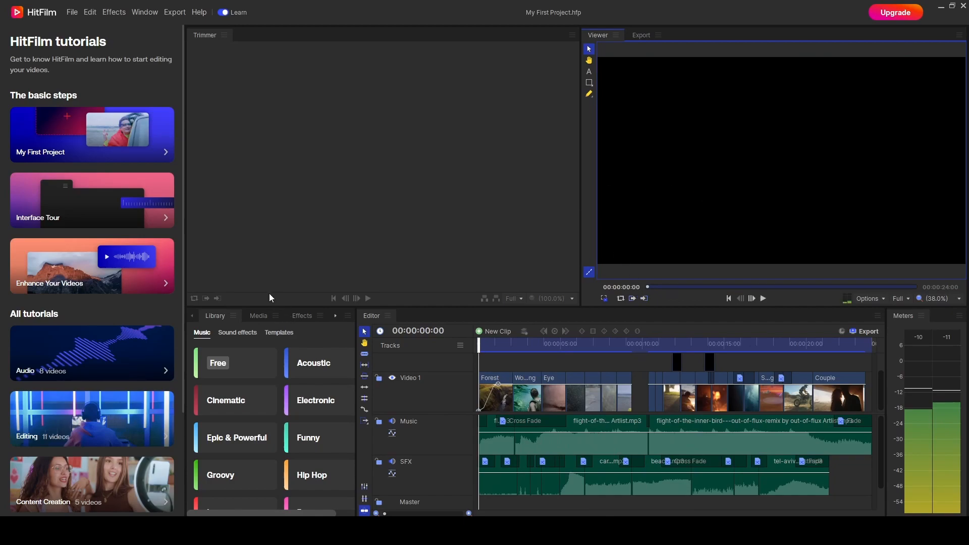
Re-export the timeline to test.mp4, continuing past the watermark warning
left_click(175, 12)
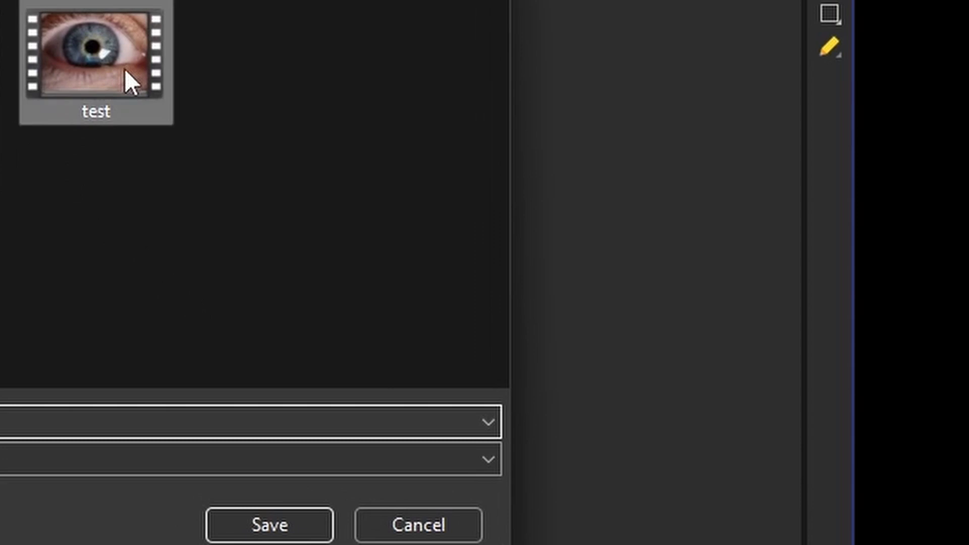
left_click(269, 526)
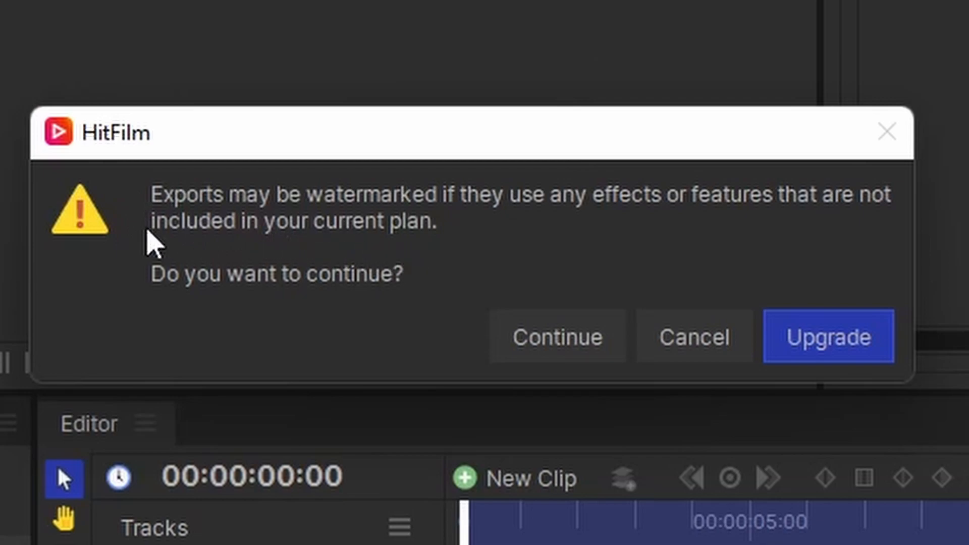
mouse_move(315, 238)
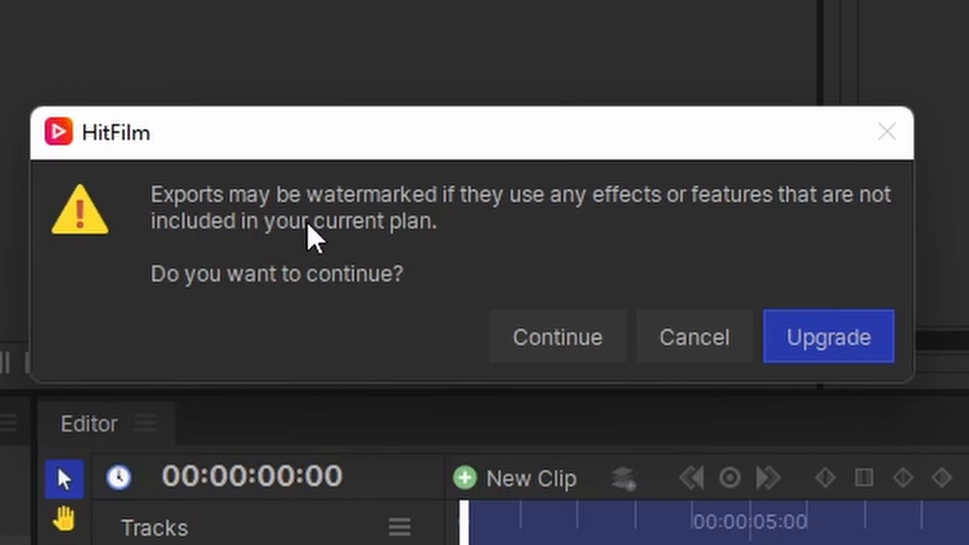
mouse_move(593, 241)
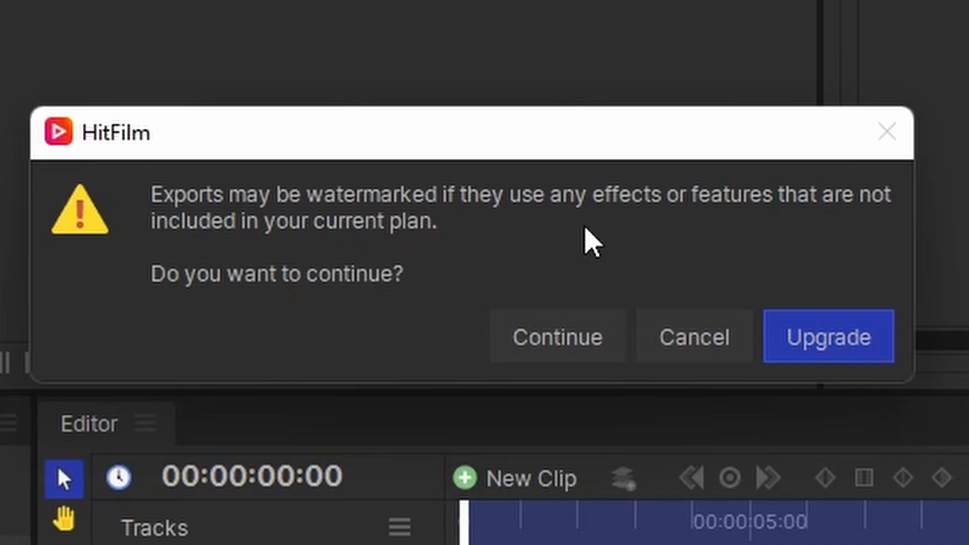
mouse_move(330, 241)
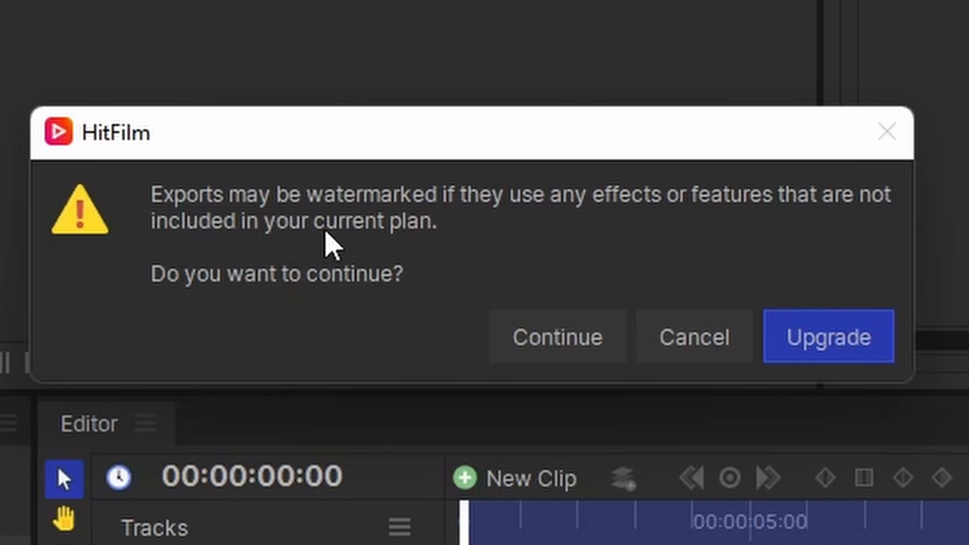
mouse_move(556, 337)
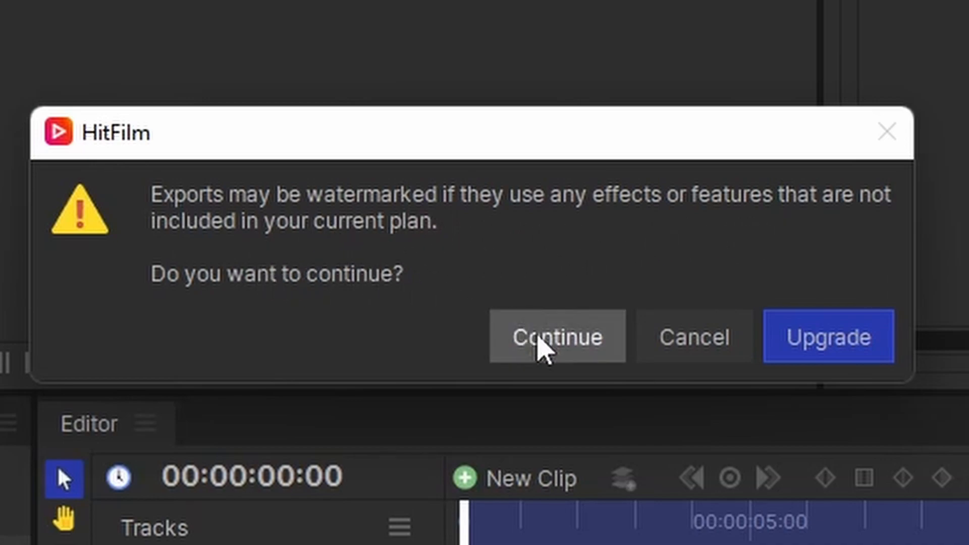
left_click(556, 336)
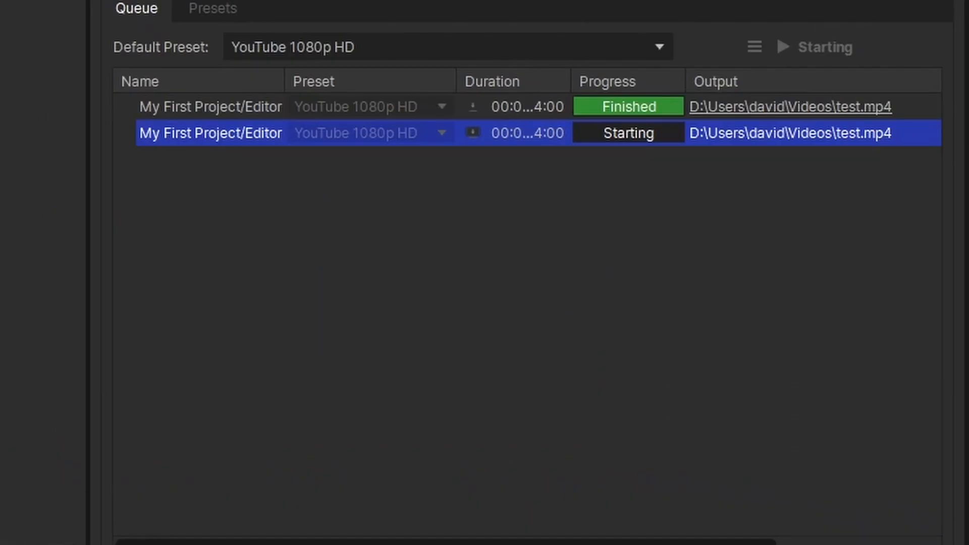
left_click(781, 47)
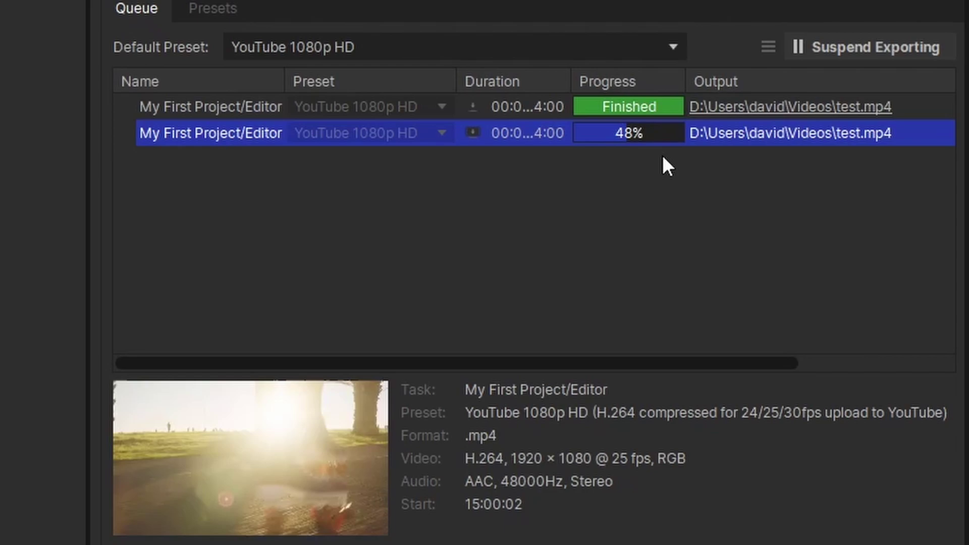
mouse_move(666, 167)
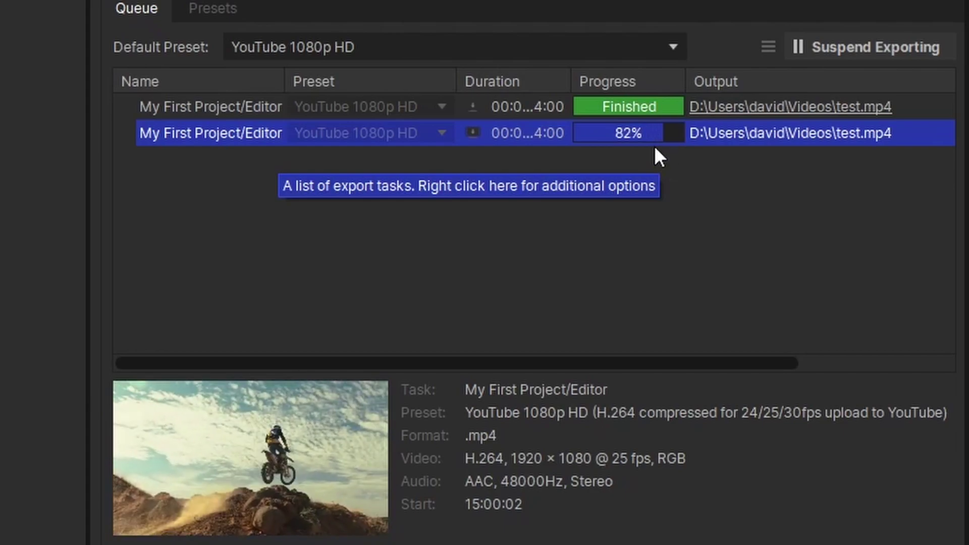
mouse_move(630, 154)
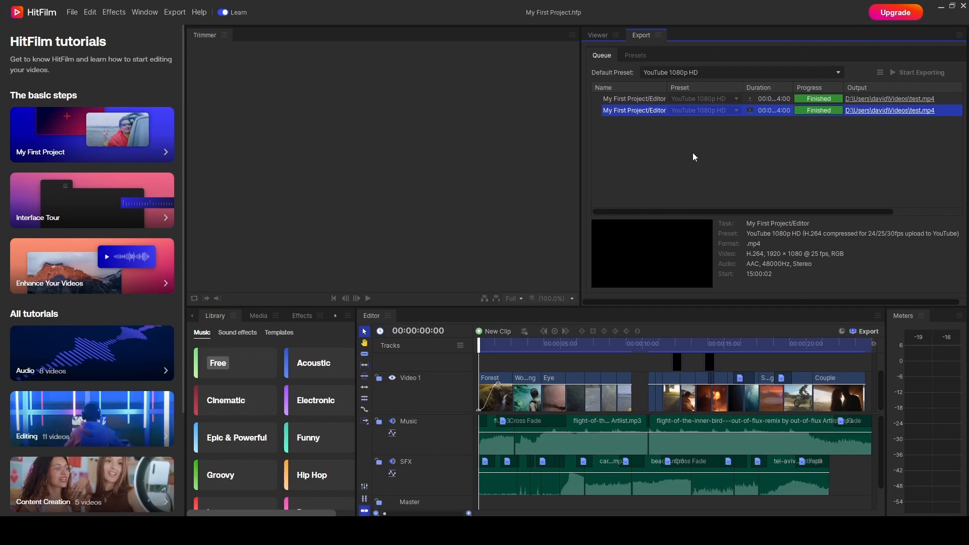
mouse_move(267, 121)
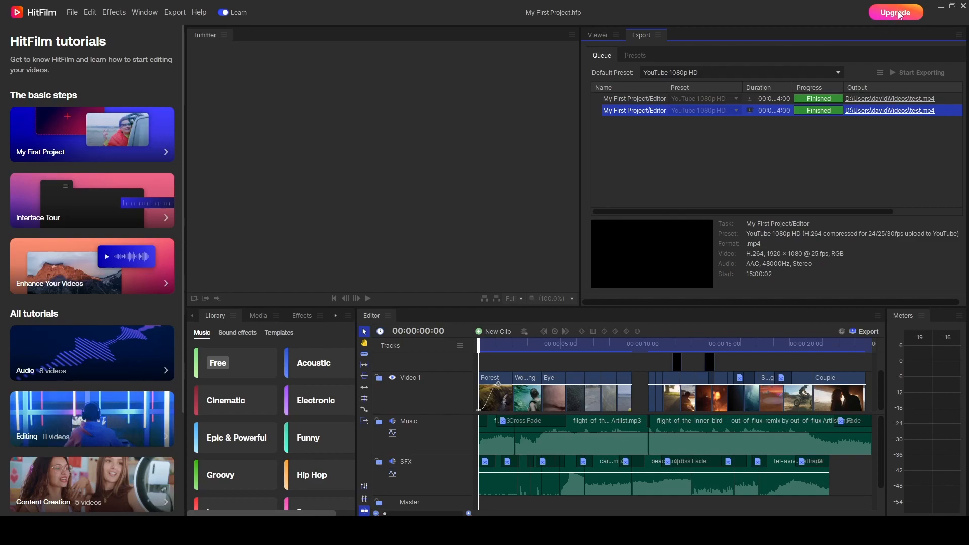
mouse_move(182, 198)
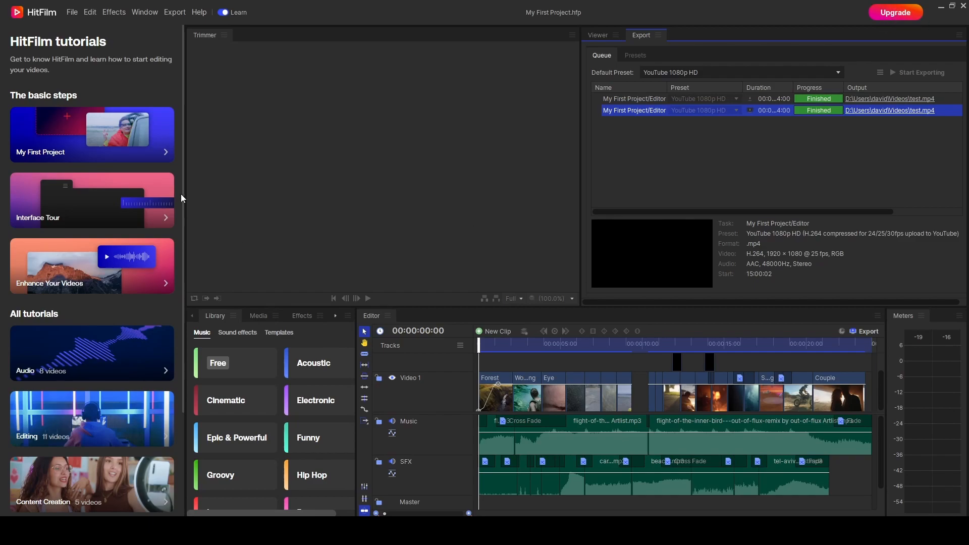
mouse_move(386, 210)
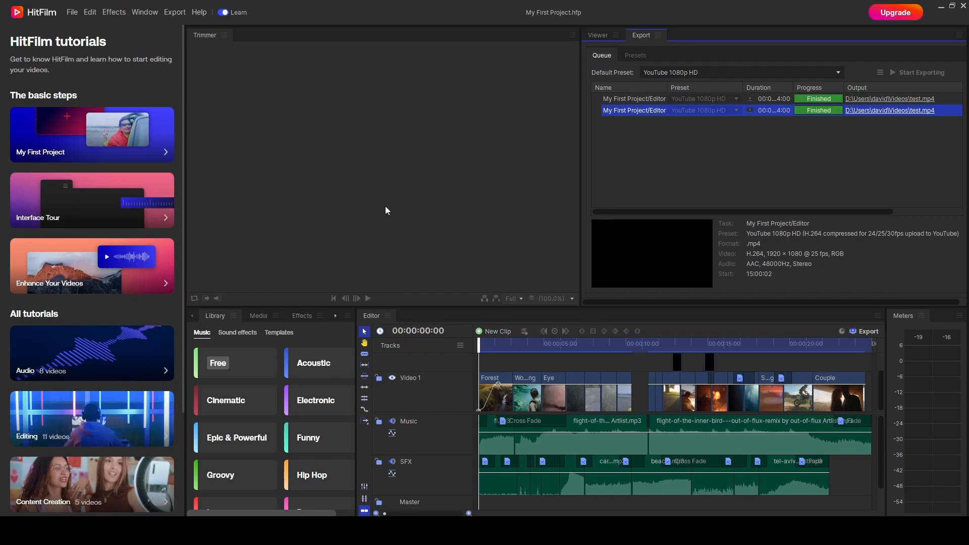
Browse the Free music tracks, then return to the Sound effects categories
left_click(237, 332)
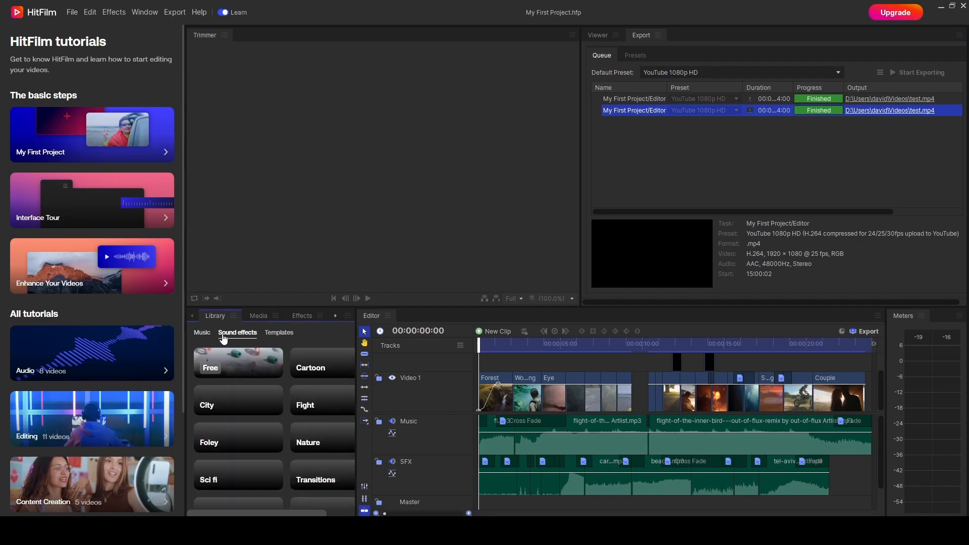
left_click(201, 333)
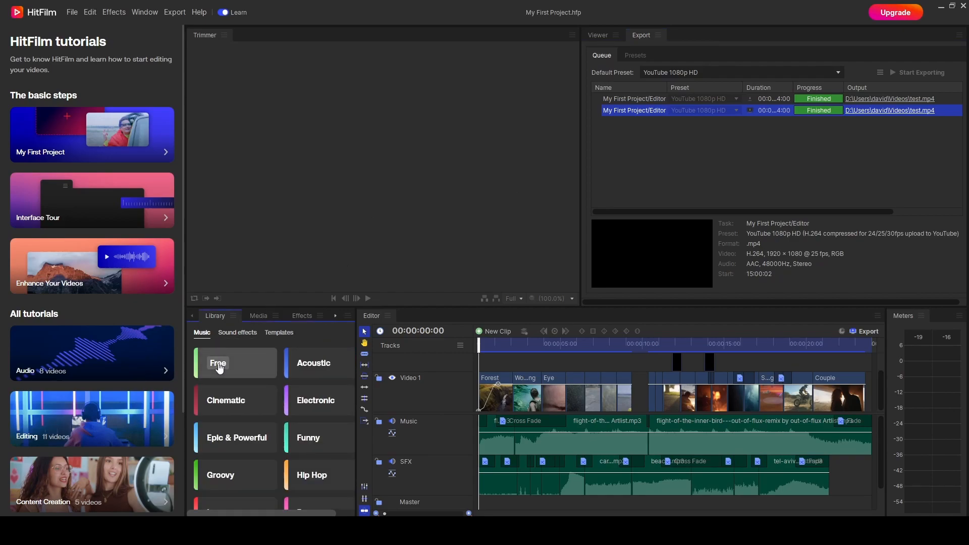
left_click(218, 363)
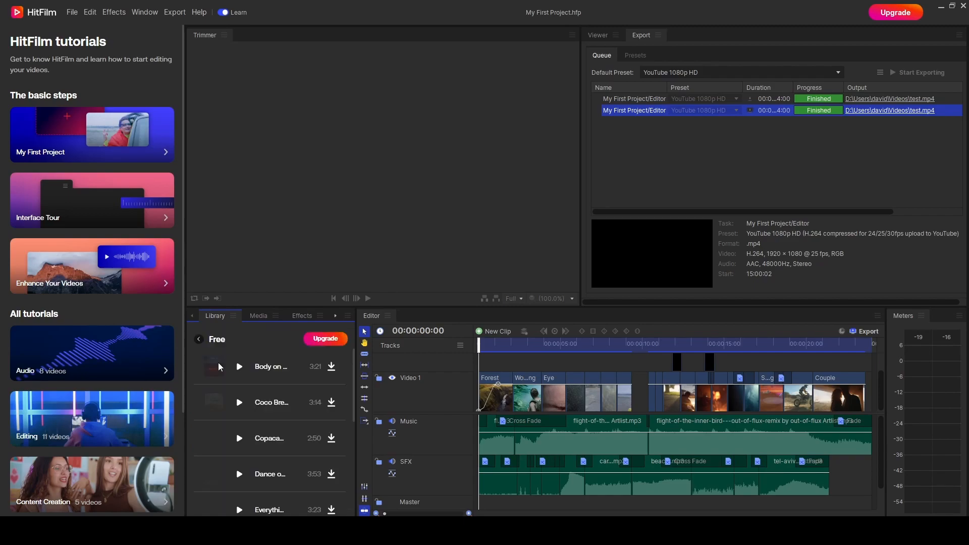
scroll("down", 3)
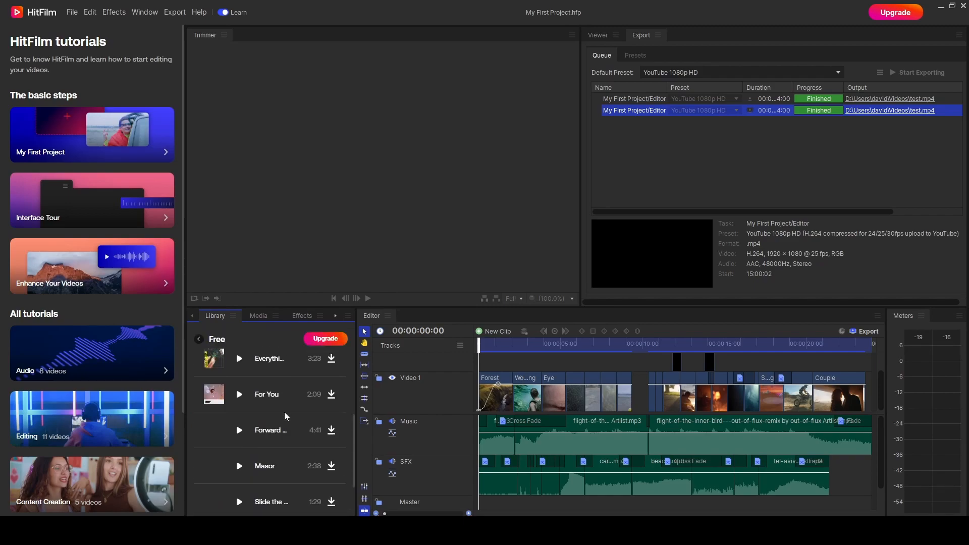
left_click(199, 339)
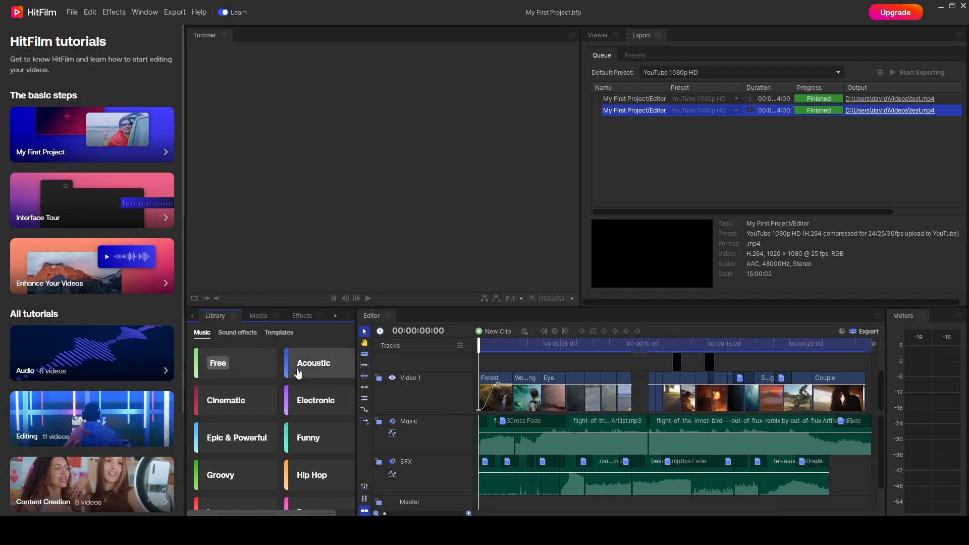
mouse_move(240, 411)
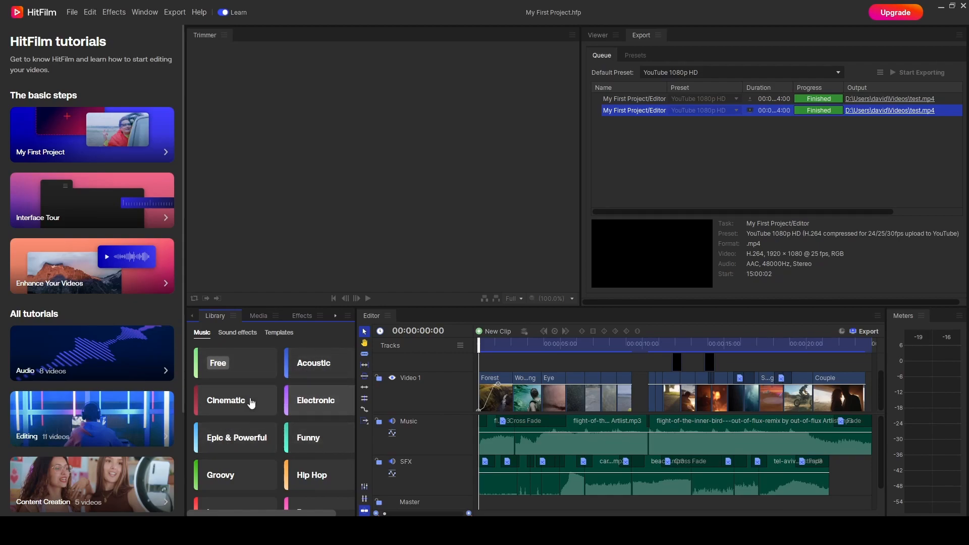
mouse_move(233, 421)
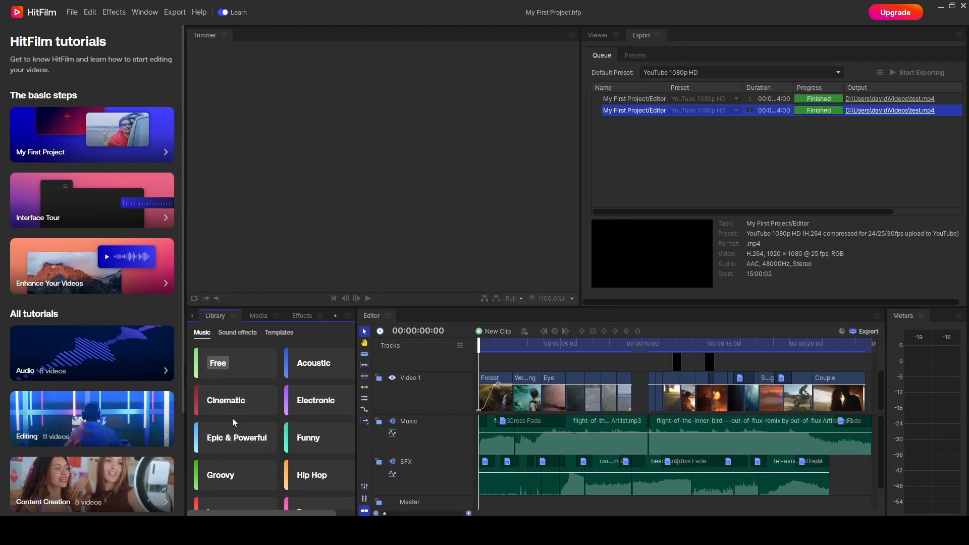
mouse_move(244, 403)
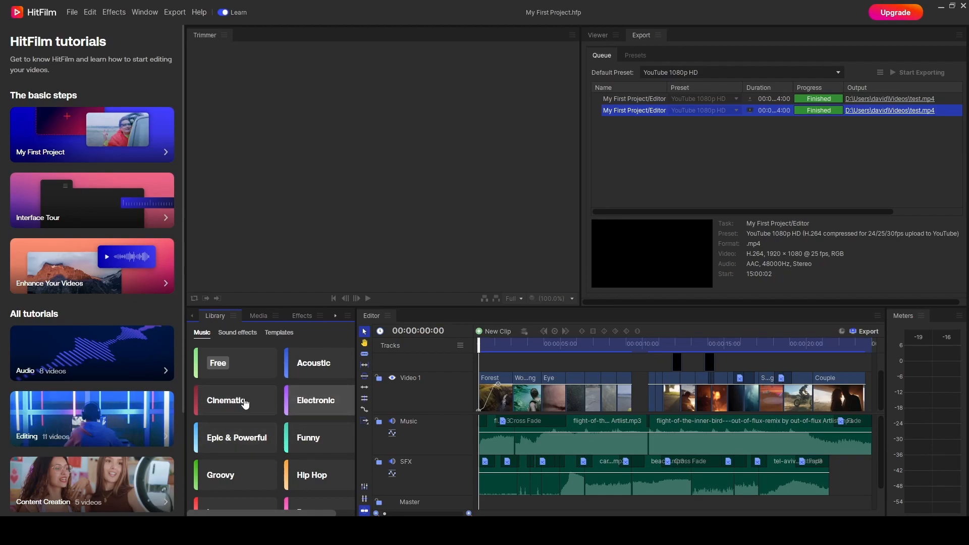
left_click(308, 438)
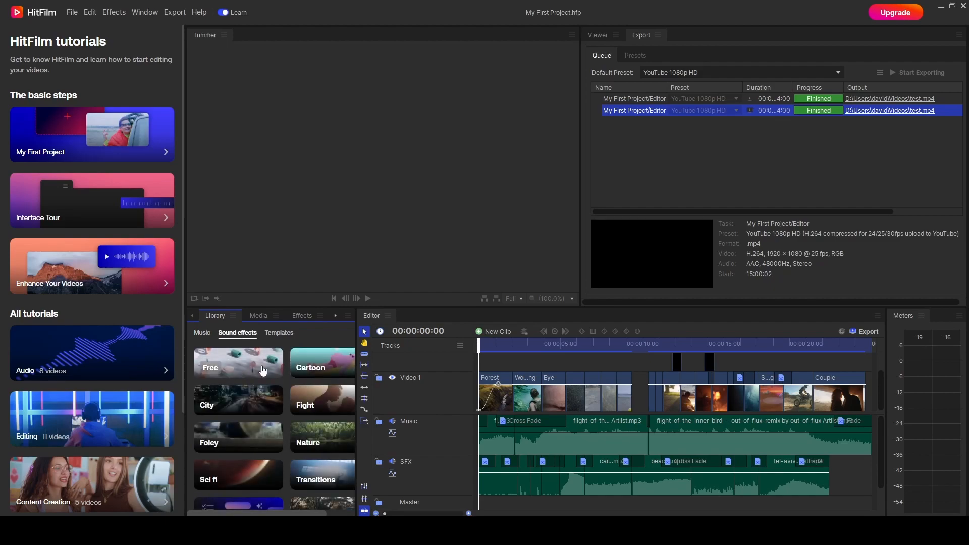
Scroll through the Free templates and return to the Templates categories
left_click(237, 400)
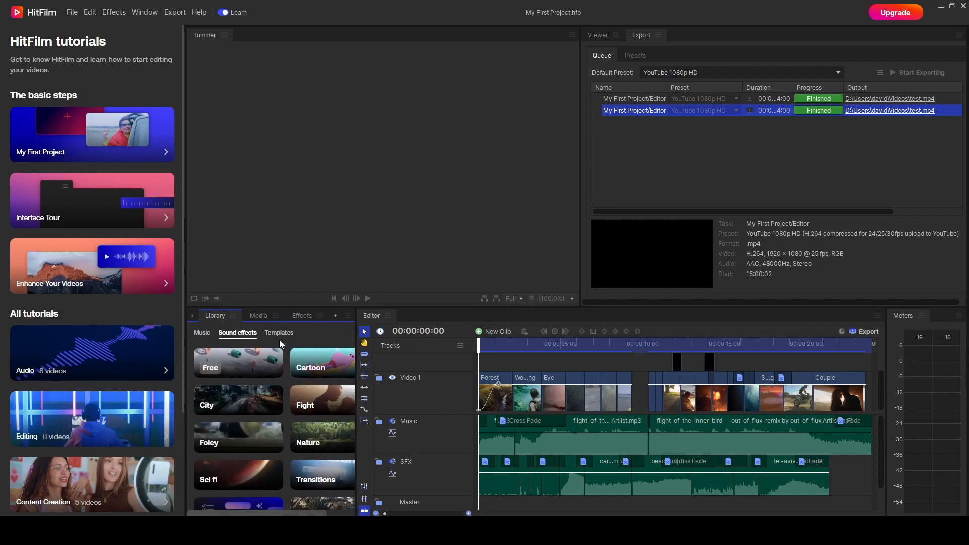
left_click(279, 333)
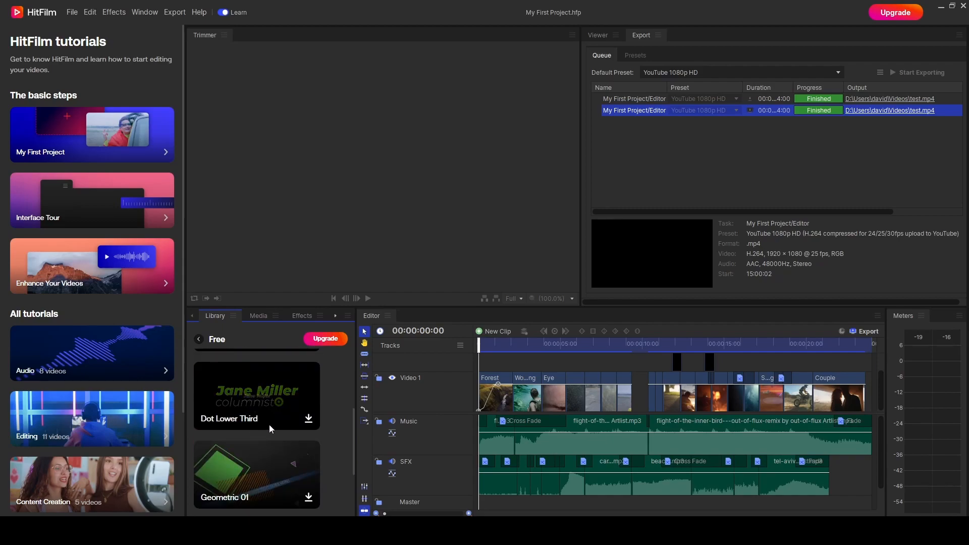
scroll("down", 3)
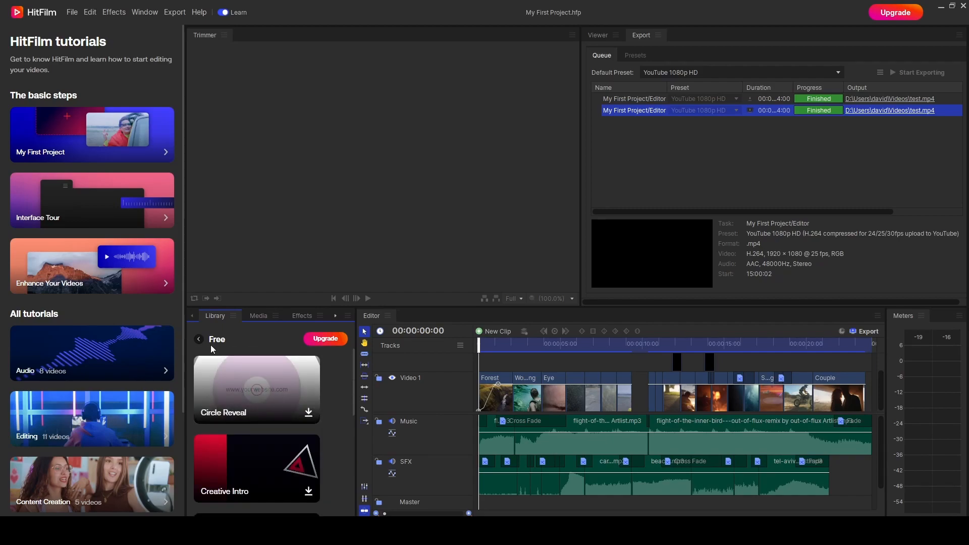
left_click(279, 332)
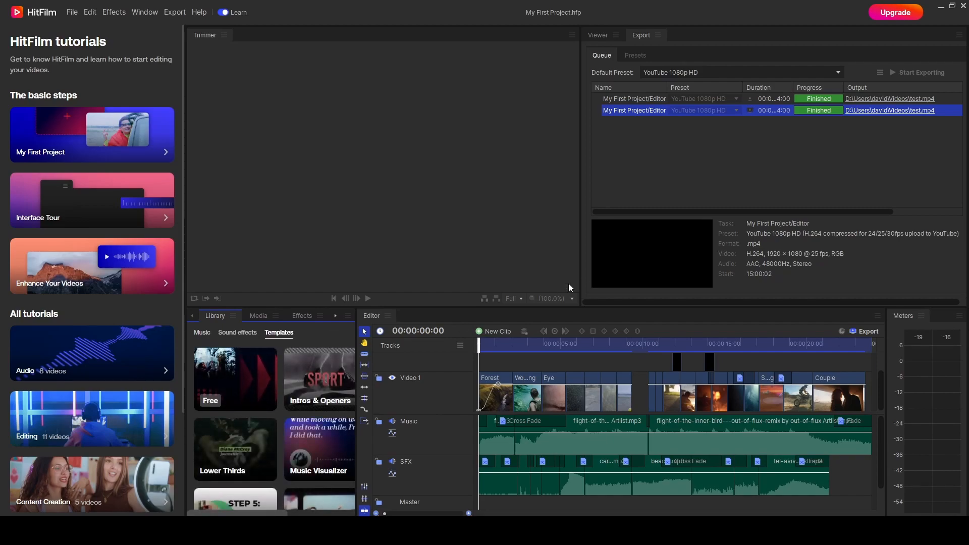
Switch to the Viewer and play the project preview to 00:00:08:00
left_click(597, 35)
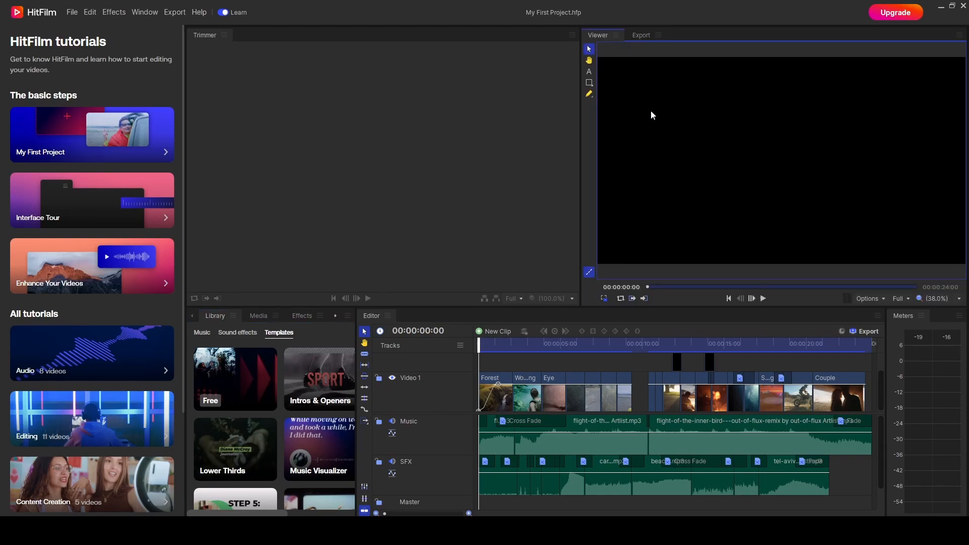
mouse_move(417, 168)
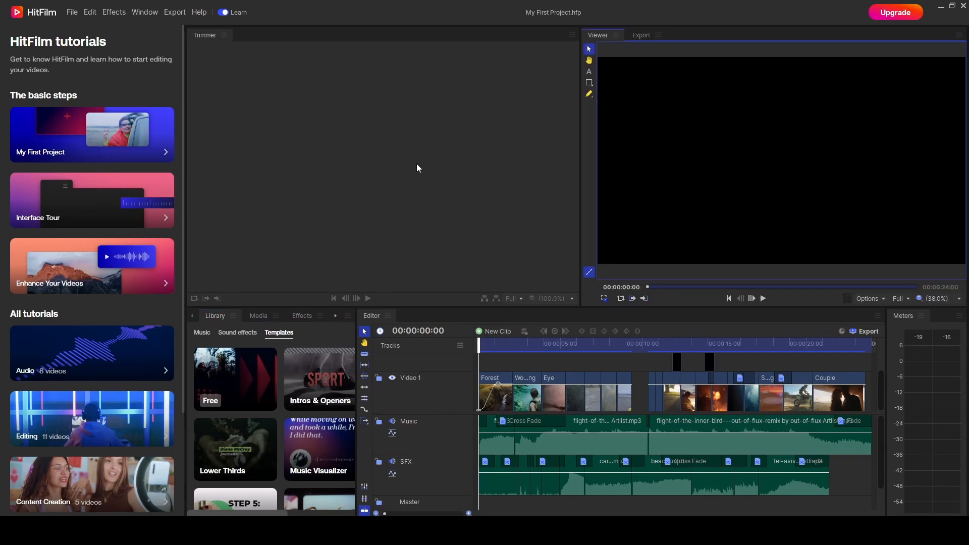
mouse_move(412, 204)
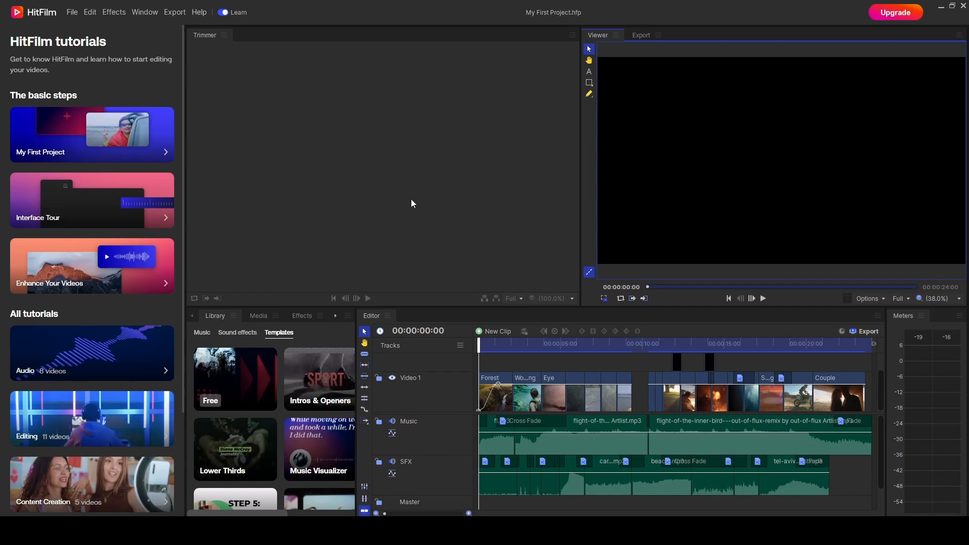
mouse_move(746, 198)
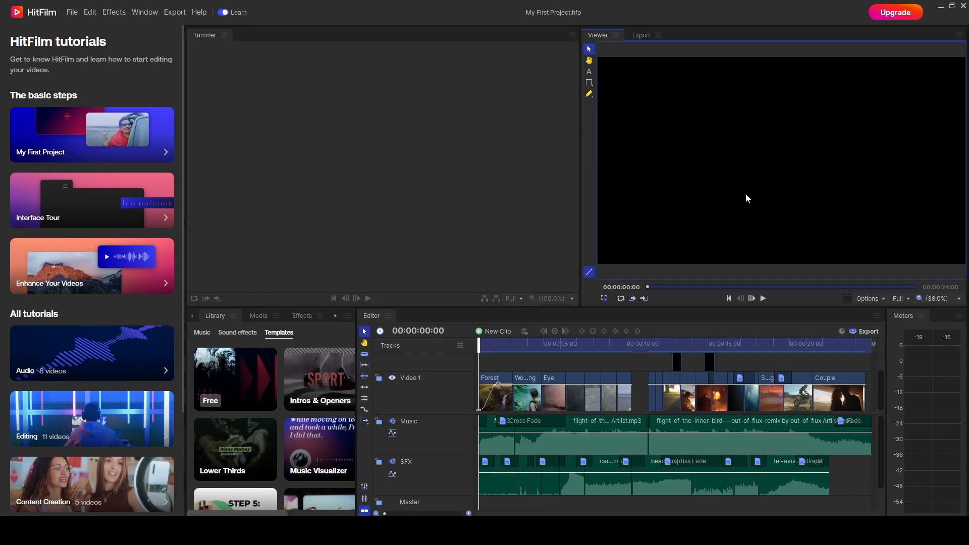
mouse_move(323, 178)
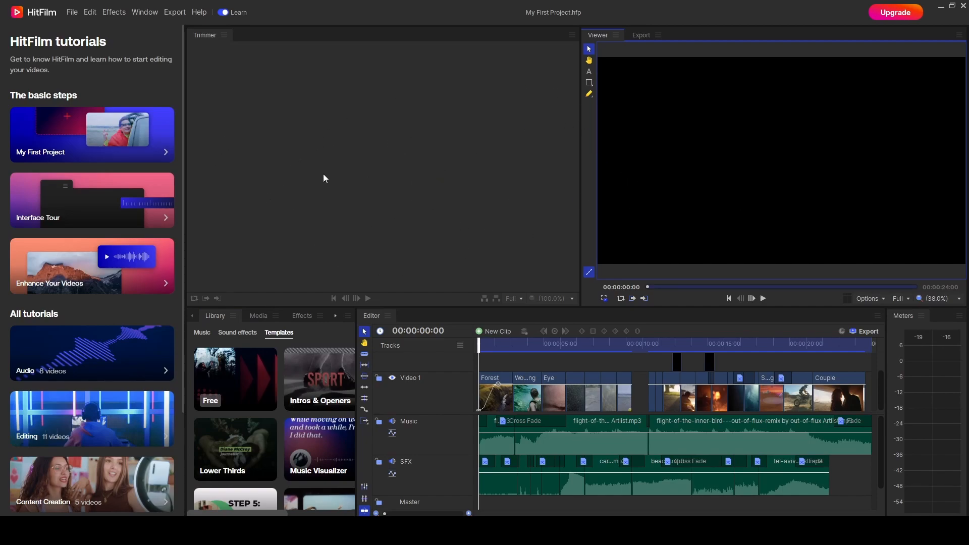
mouse_move(370, 143)
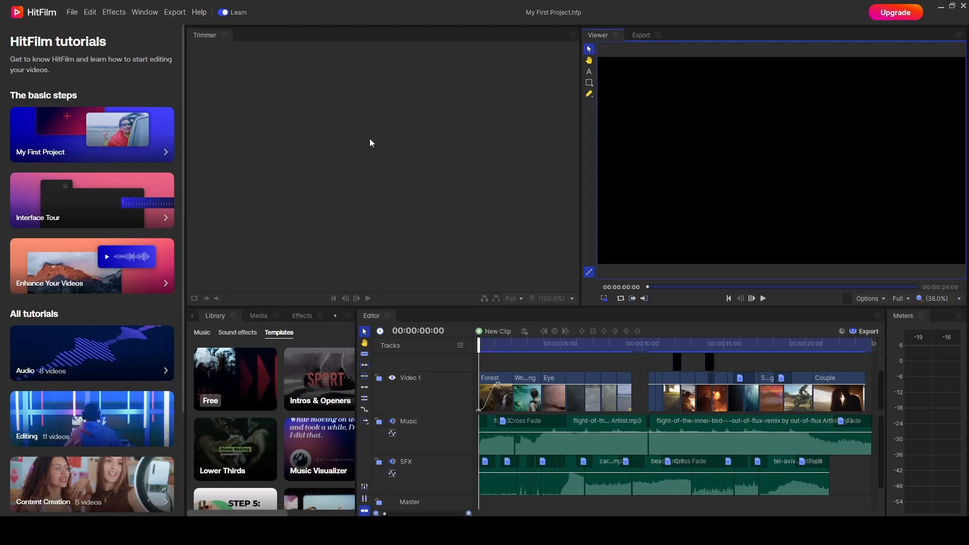
mouse_move(632, 226)
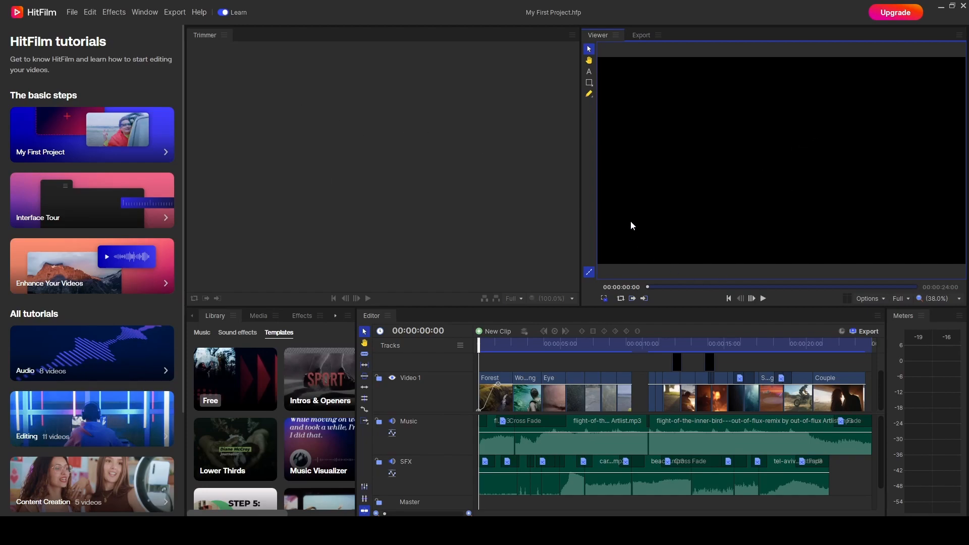
mouse_move(234, 204)
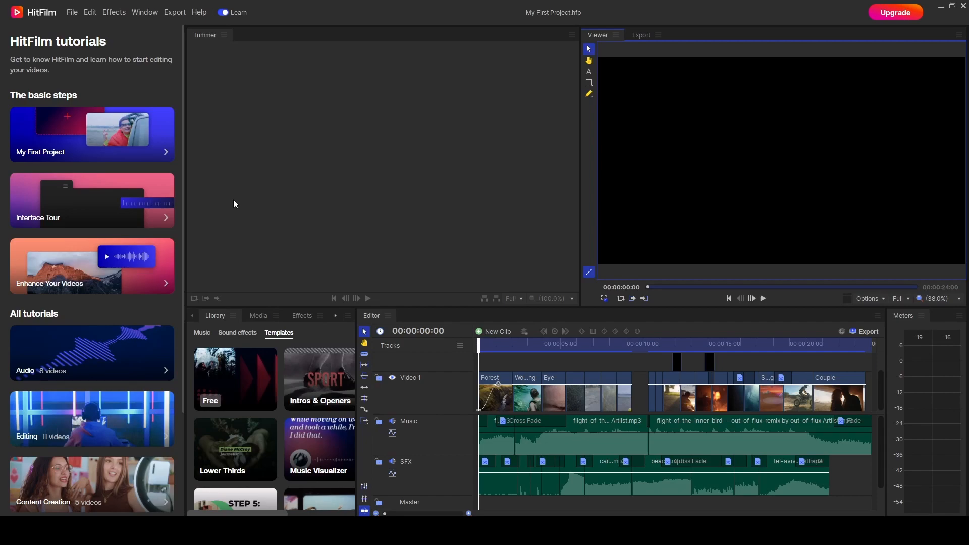
mouse_move(671, 245)
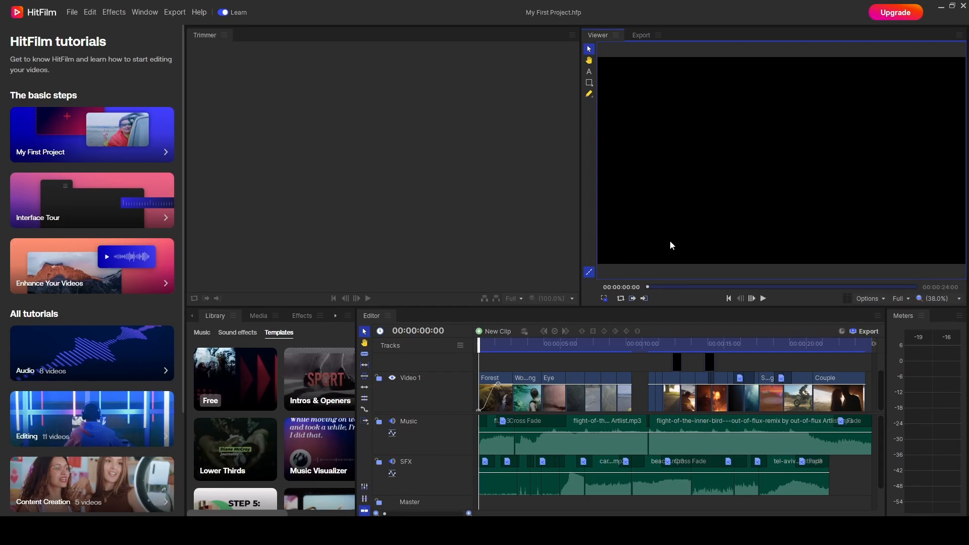
left_click(762, 299)
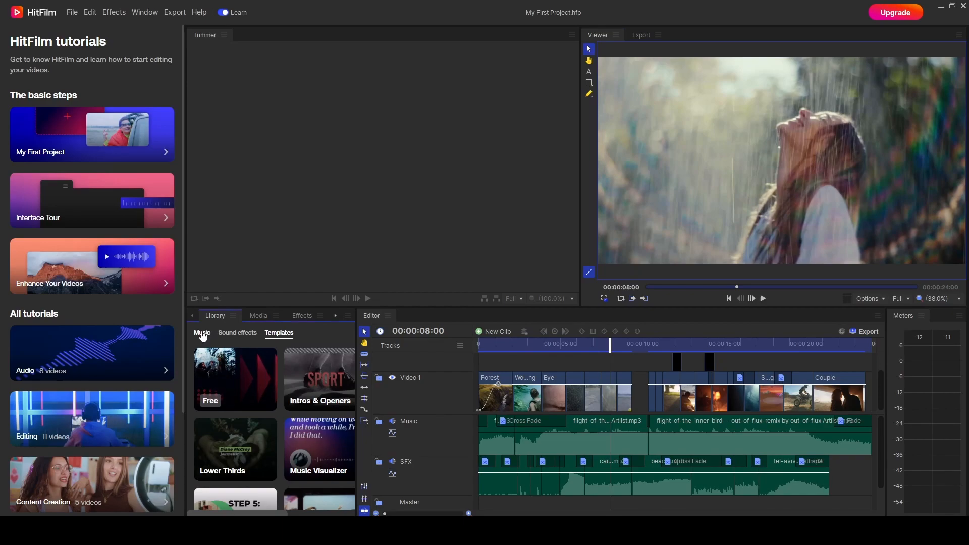
Show the Library's Music categories: Free, Acoustic, Cinematic, Electronic and Hip Hop
left_click(201, 332)
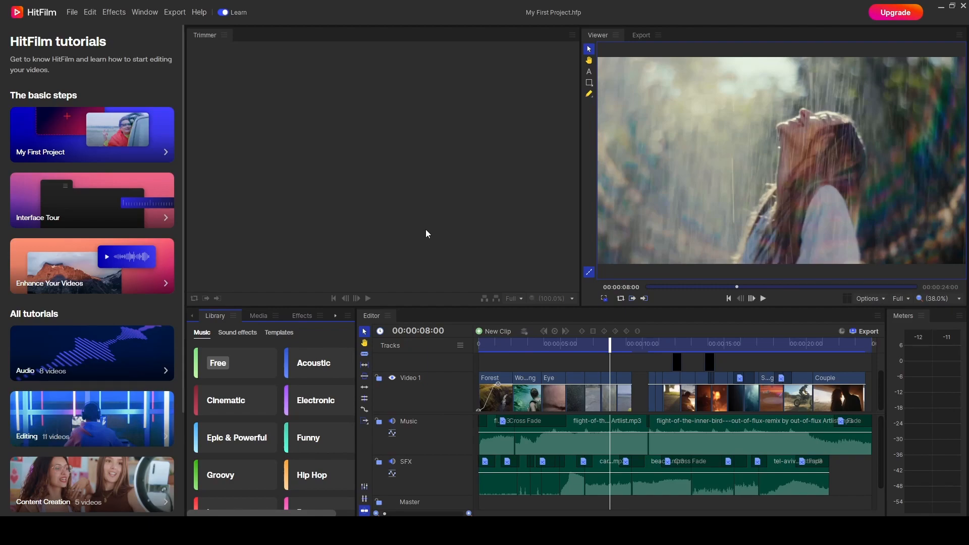
mouse_move(425, 215)
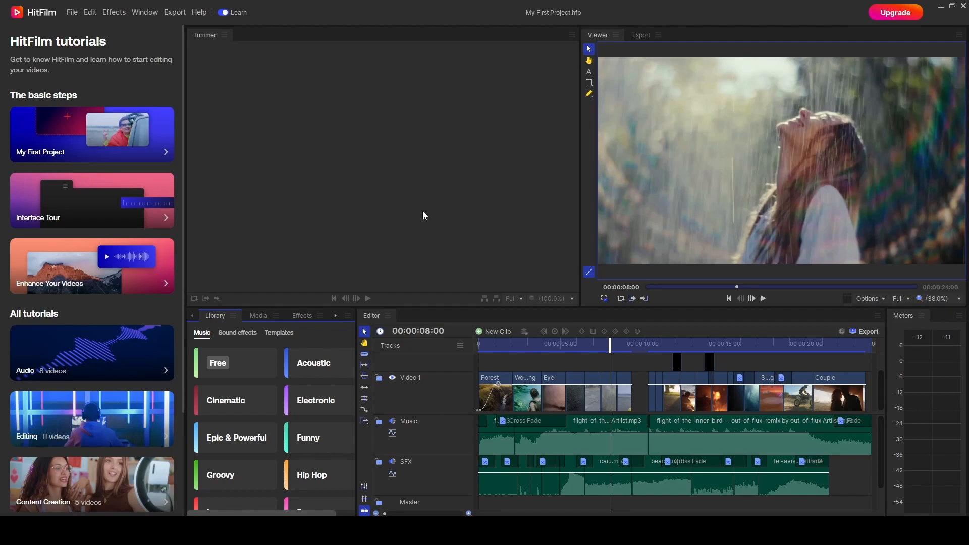
mouse_move(435, 184)
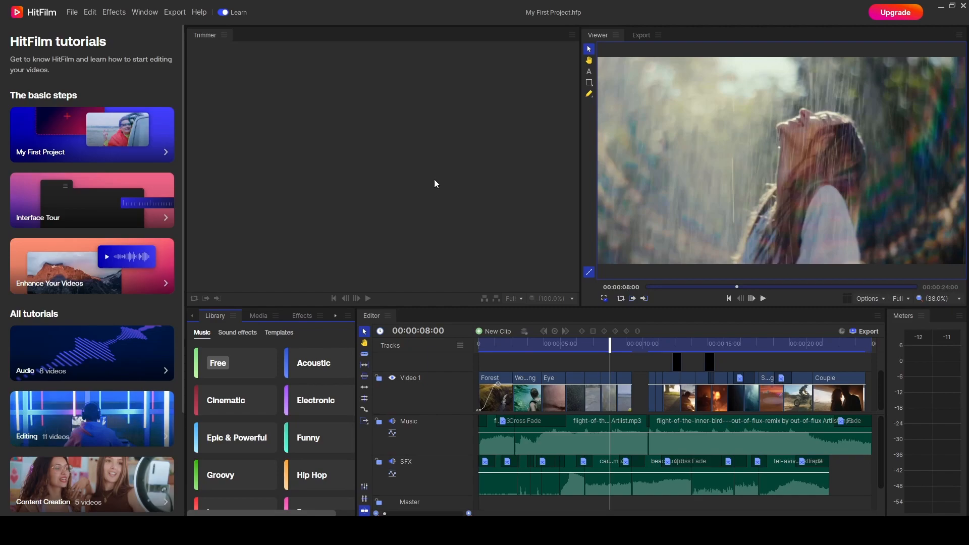
mouse_move(394, 158)
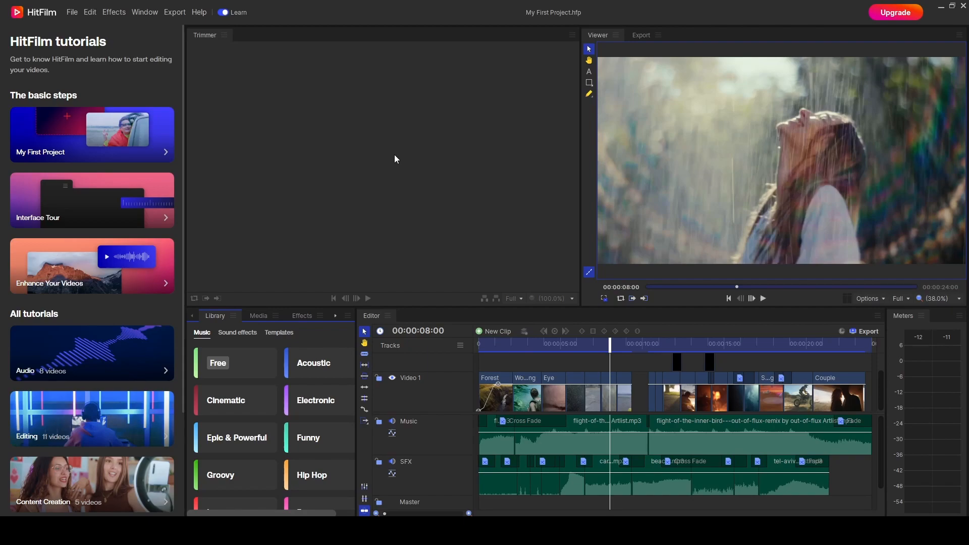
mouse_move(412, 168)
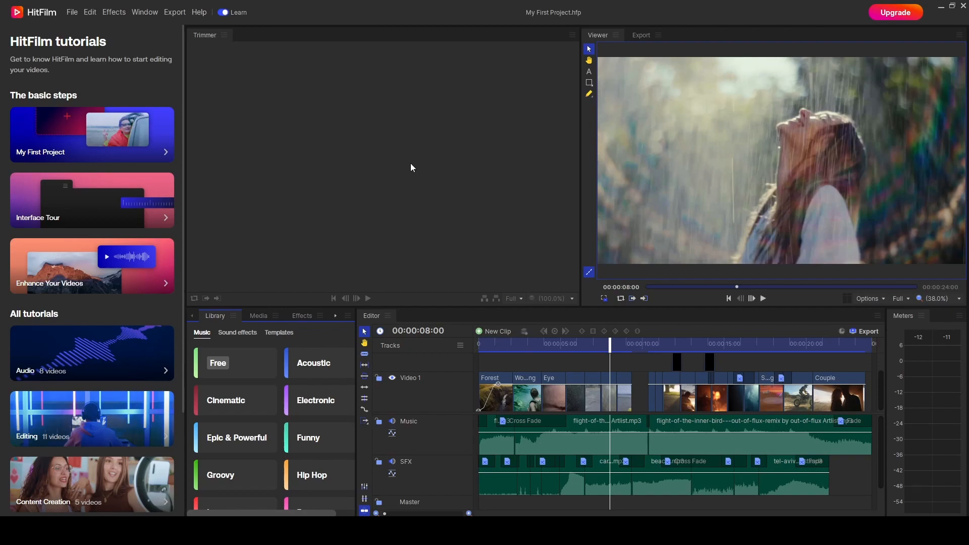